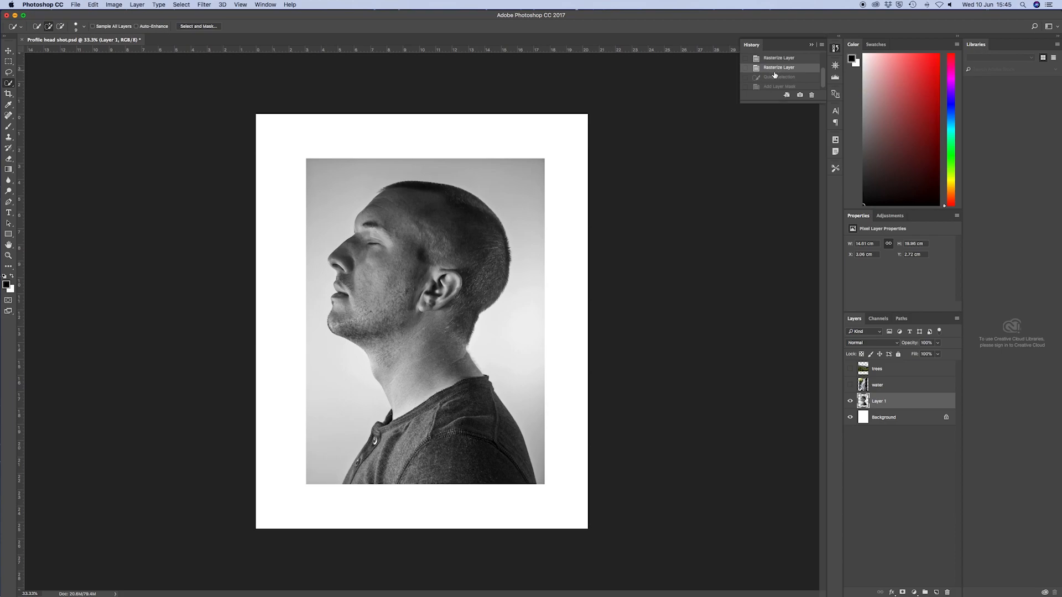
pyautogui.moveTo(27, 99)
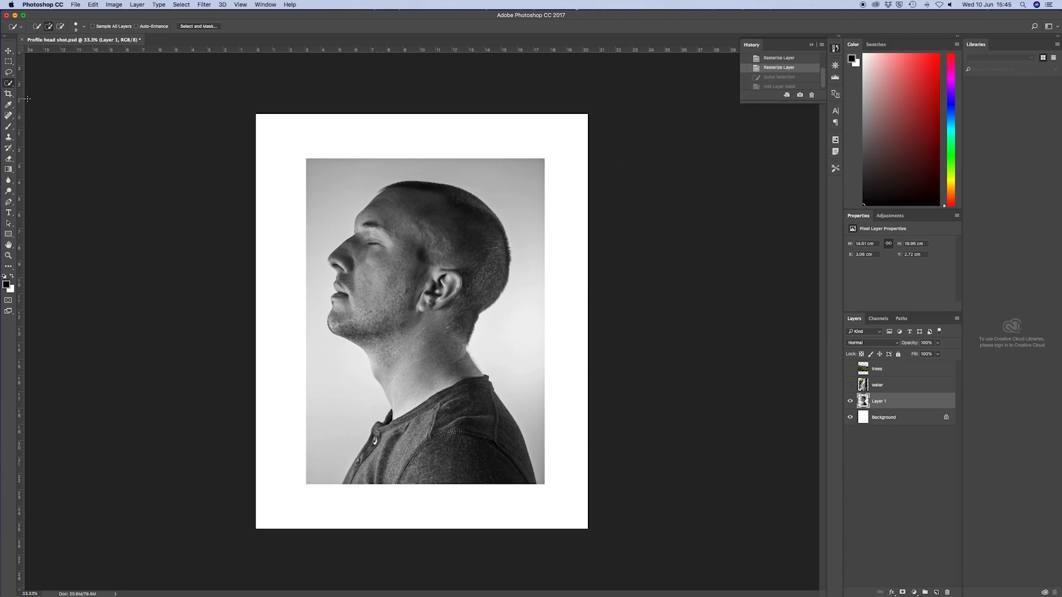
# - Paint a Quick Selection over the man's figure, zooming to check the edges
pyautogui.click(8, 51)
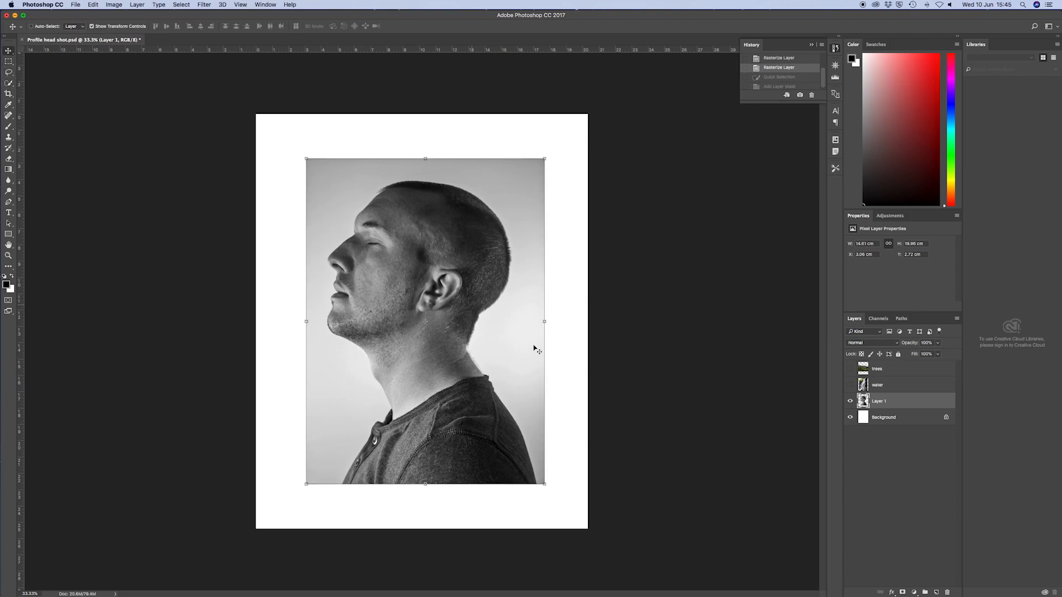
pyautogui.moveTo(266, 189)
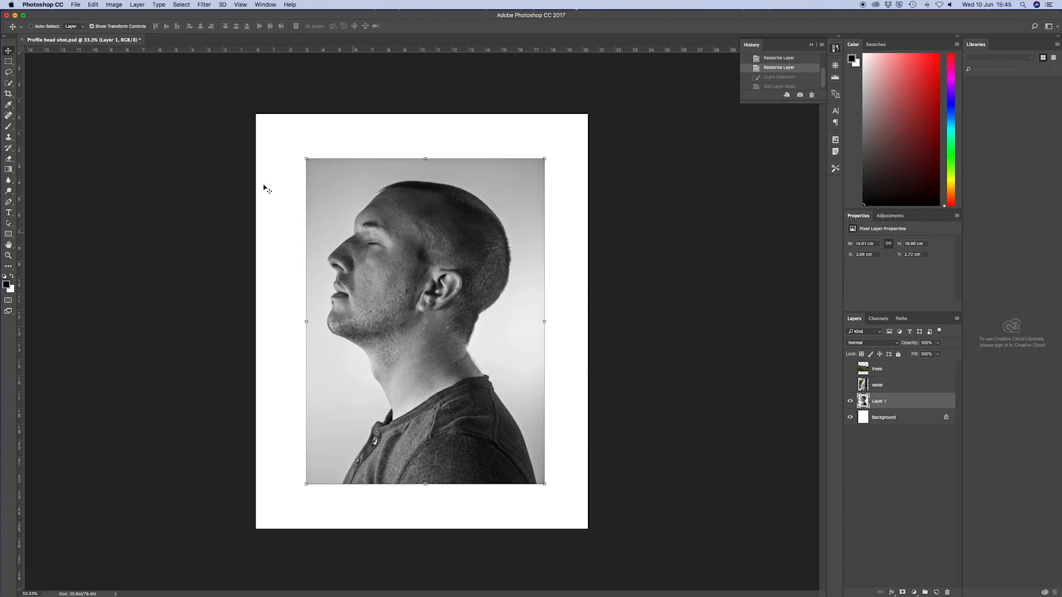
pyautogui.click(9, 84)
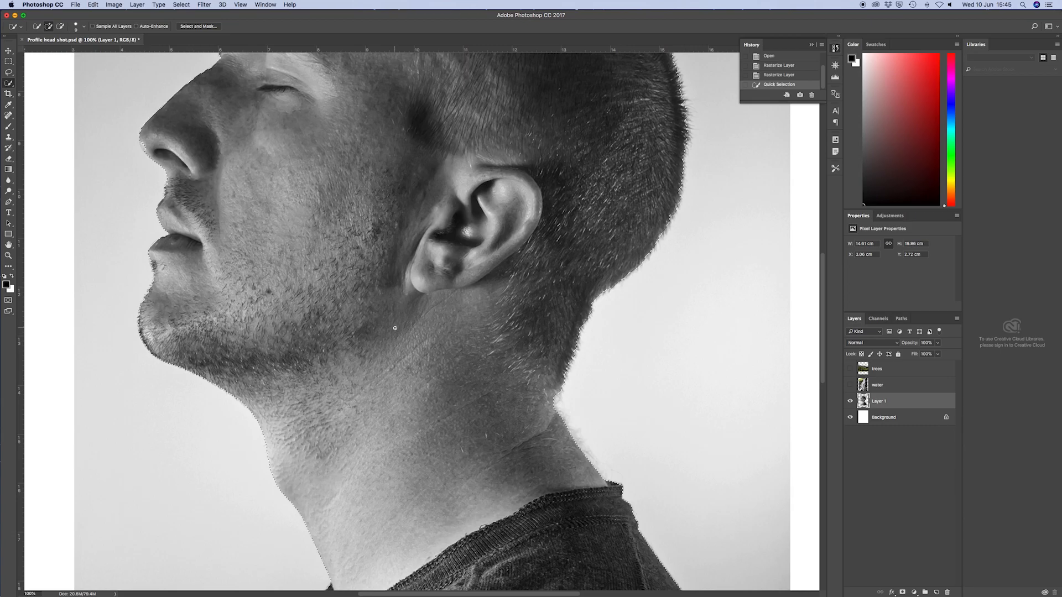
pyautogui.scroll(-3)
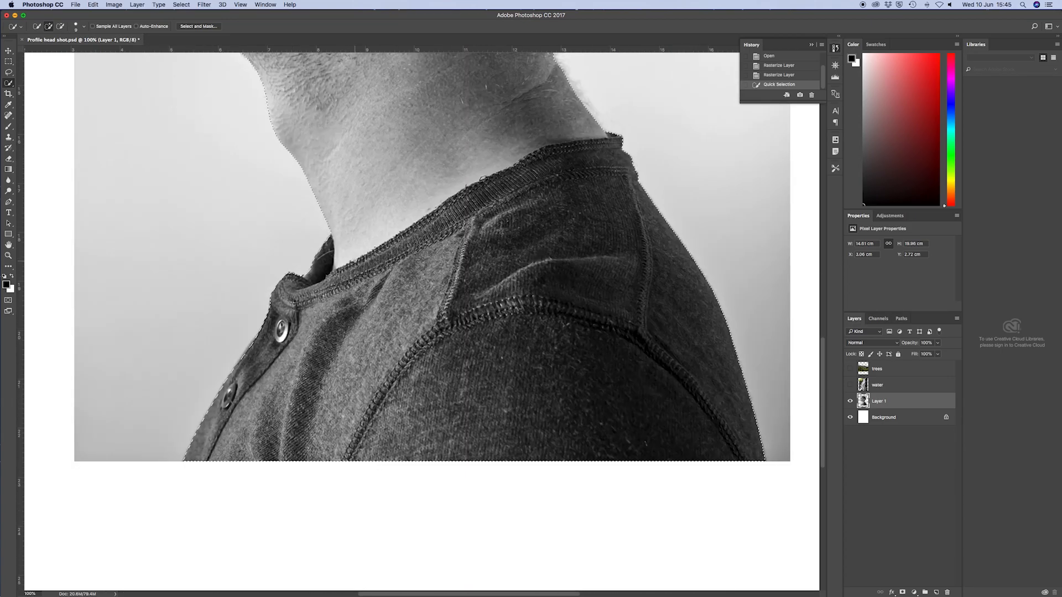
pyautogui.scroll(3)
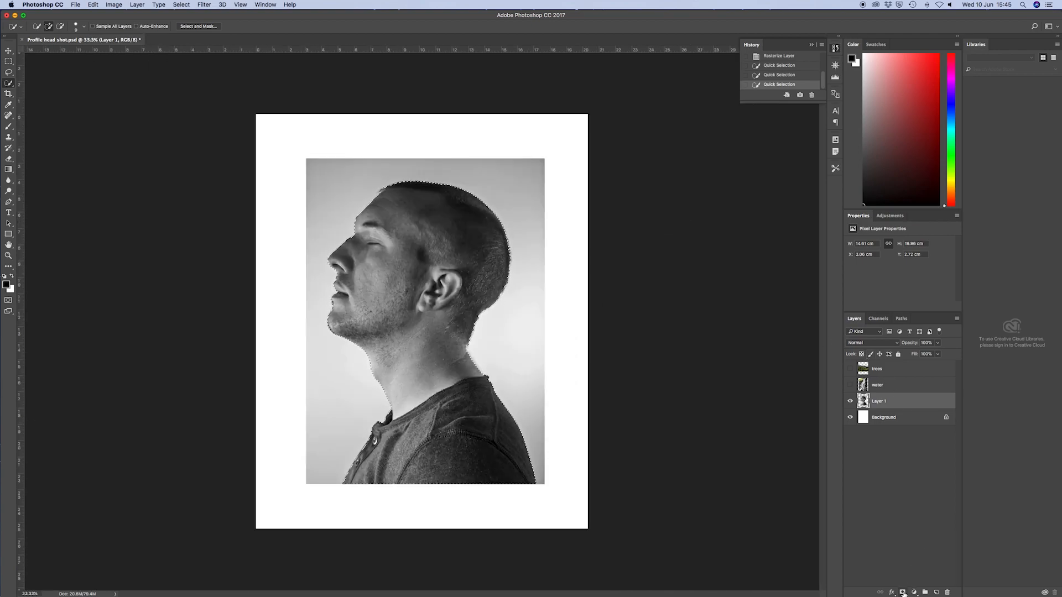
# - Turn the selection into a layer mask and refine its edges using Smart Radius
pyautogui.click(903, 592)
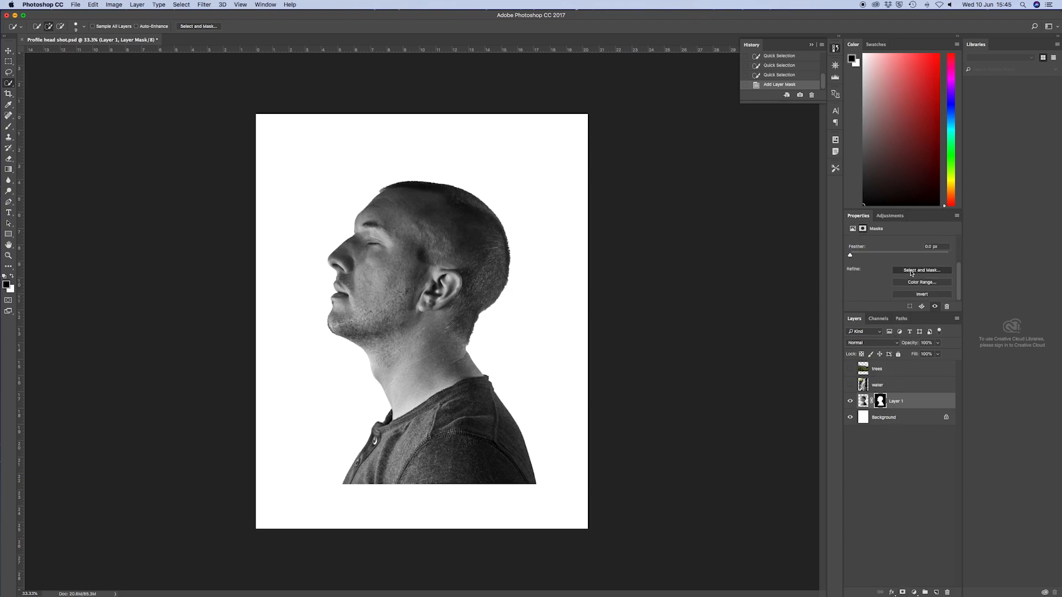
pyautogui.click(921, 270)
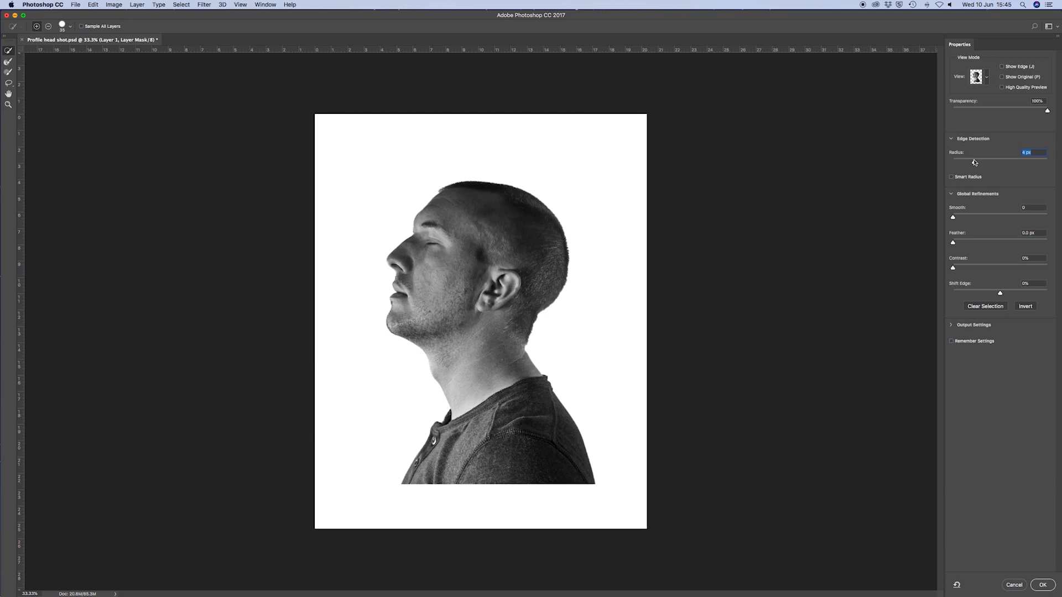
pyautogui.click(952, 177)
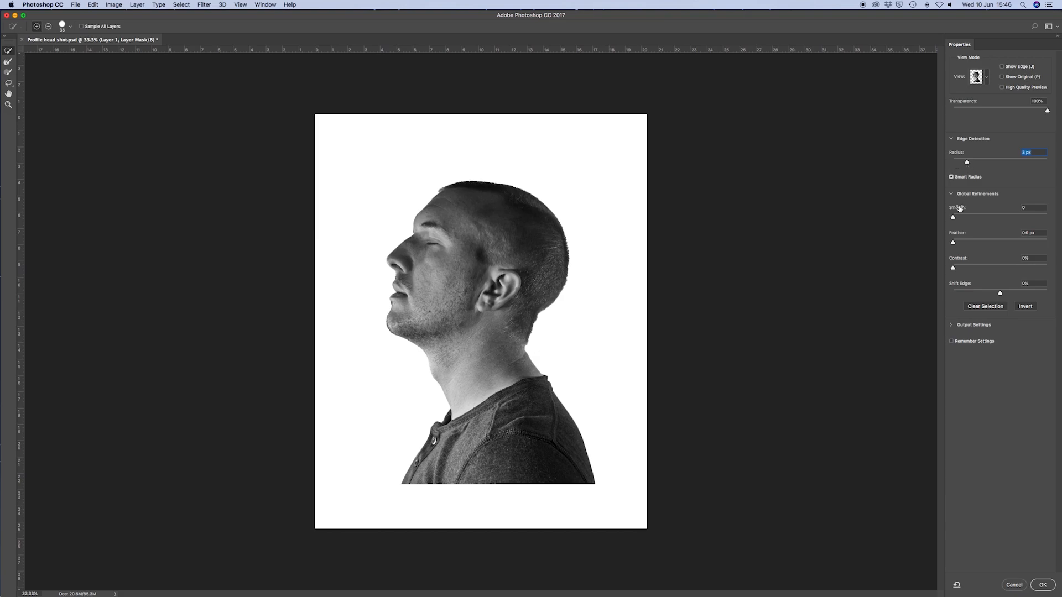
pyautogui.moveTo(947, 206)
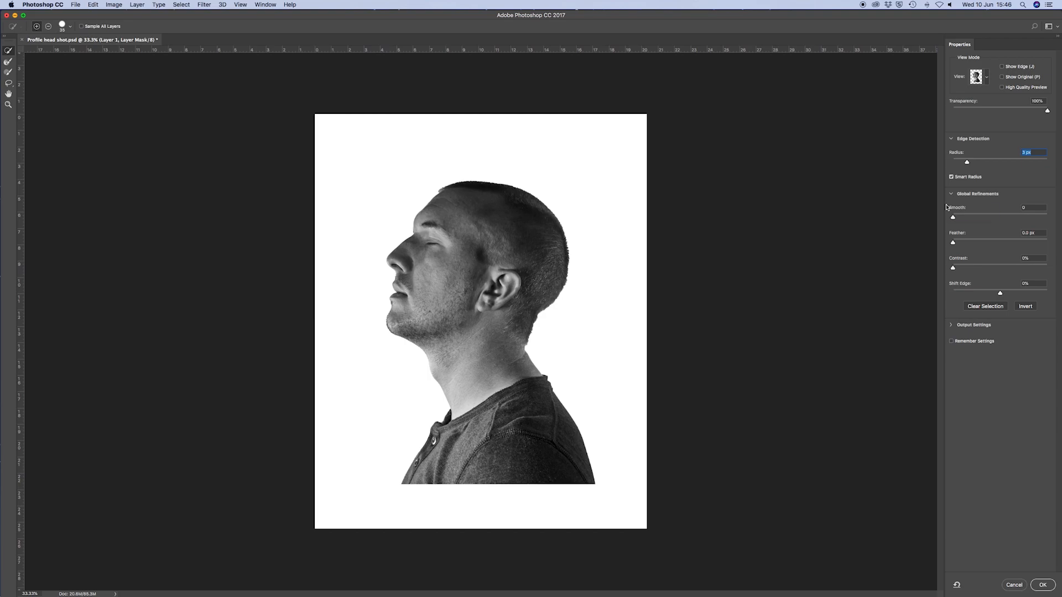
pyautogui.click(1042, 585)
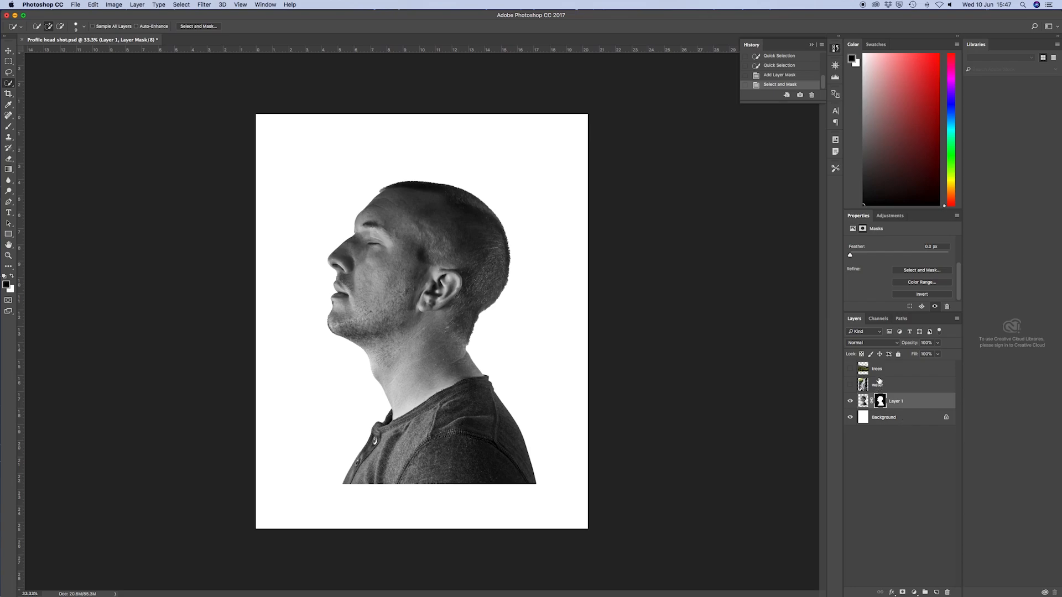
# - Show the trees photo and flip it vertically with Free Transform
pyautogui.click(851, 369)
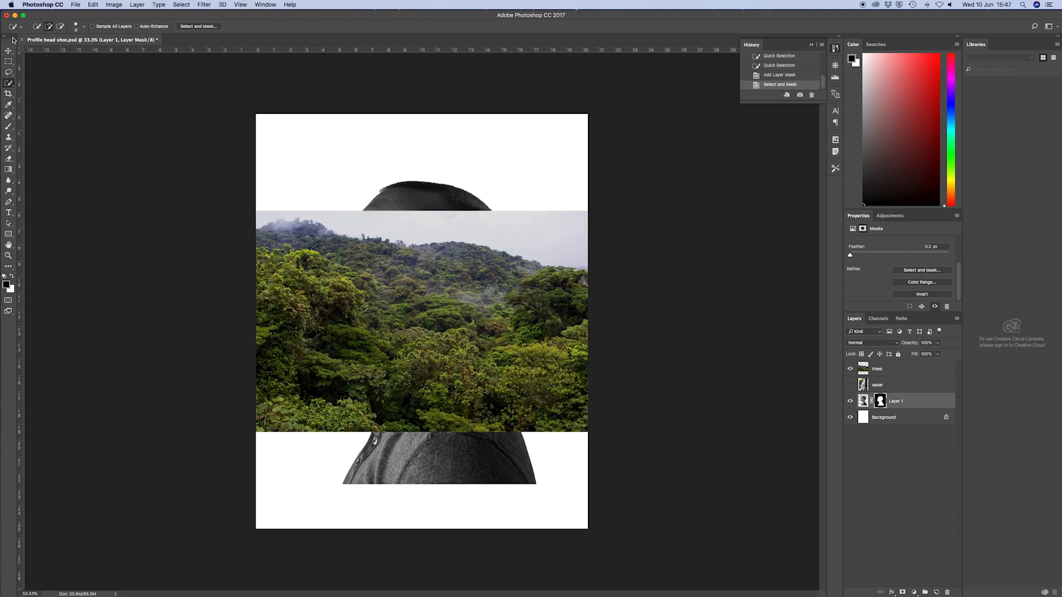
pyautogui.click(9, 51)
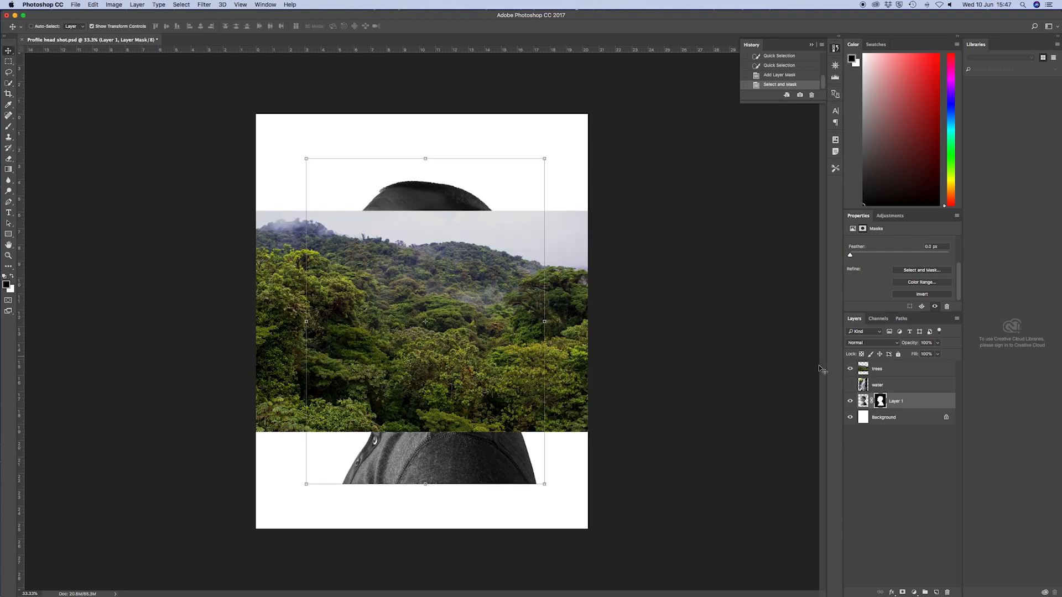
pyautogui.rightClick(422, 284)
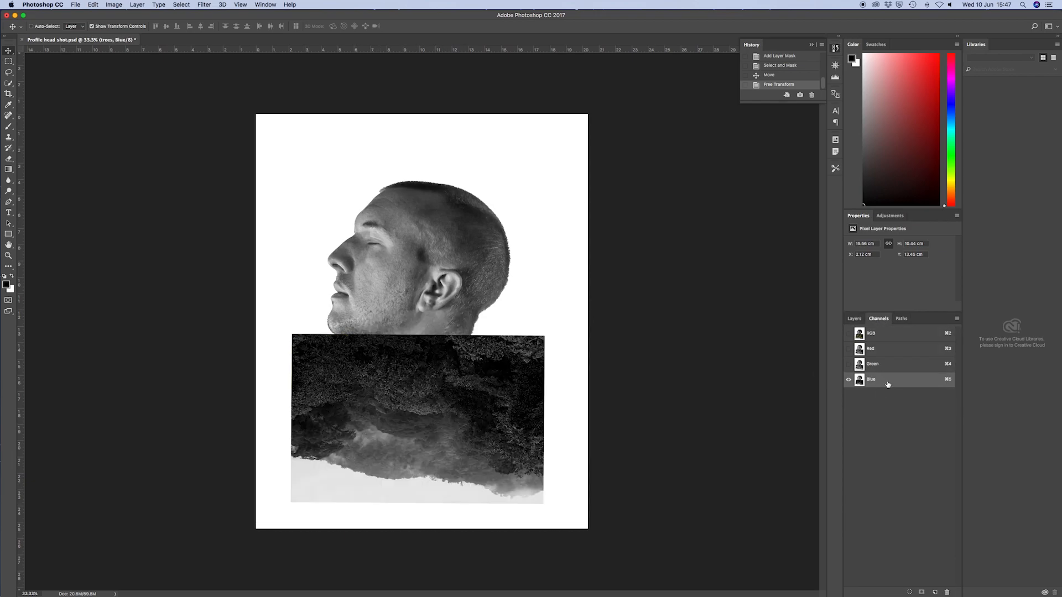
# - Apply high-contrast Levels to the trees' Blue channel and load it as a selection
pyautogui.click(871, 348)
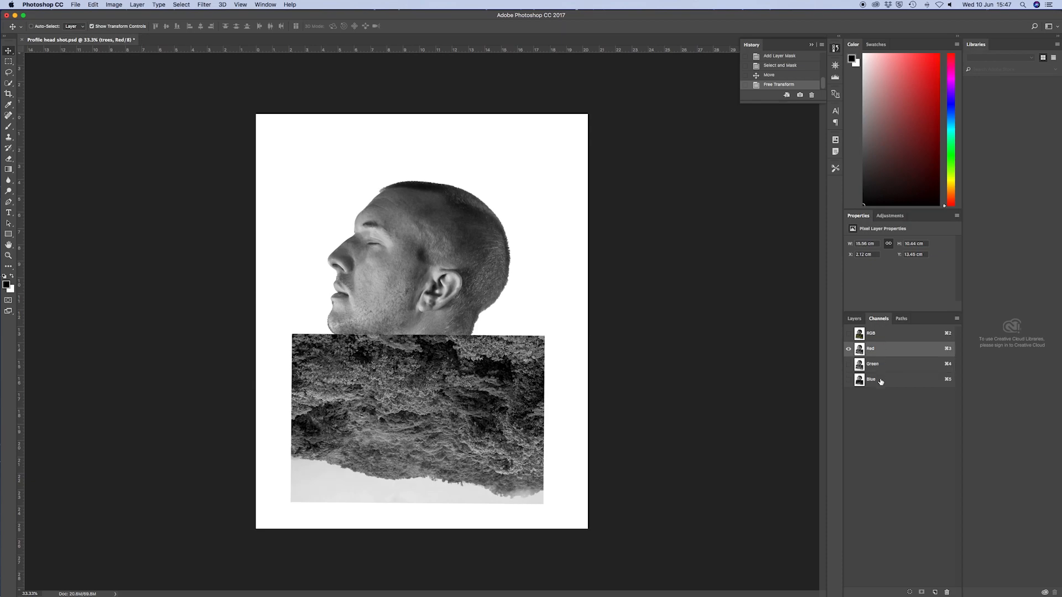
pyautogui.click(871, 380)
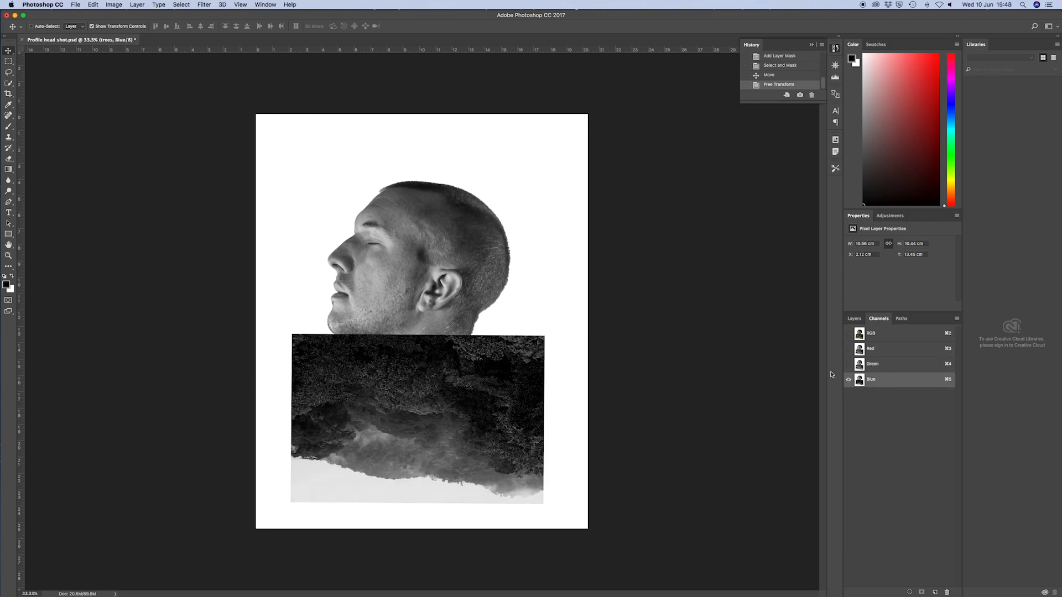
pyautogui.click(113, 5)
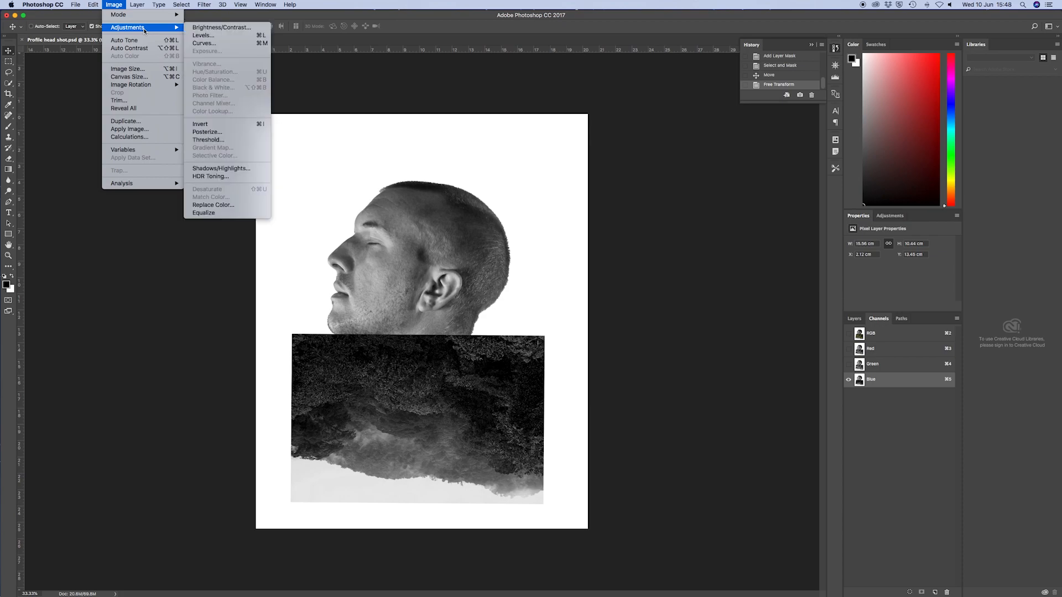
pyautogui.click(203, 35)
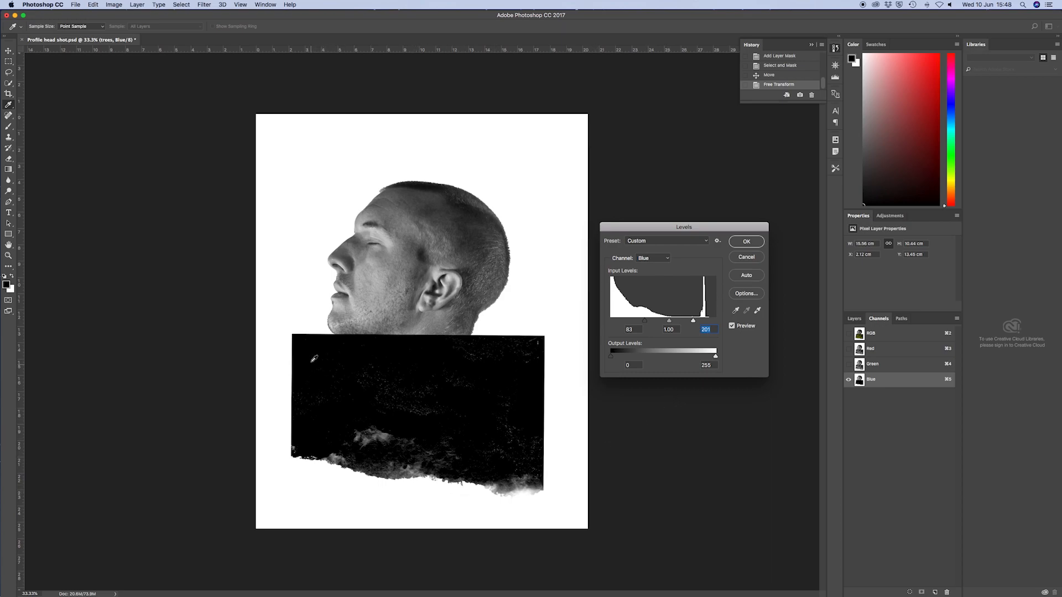
pyautogui.click(746, 242)
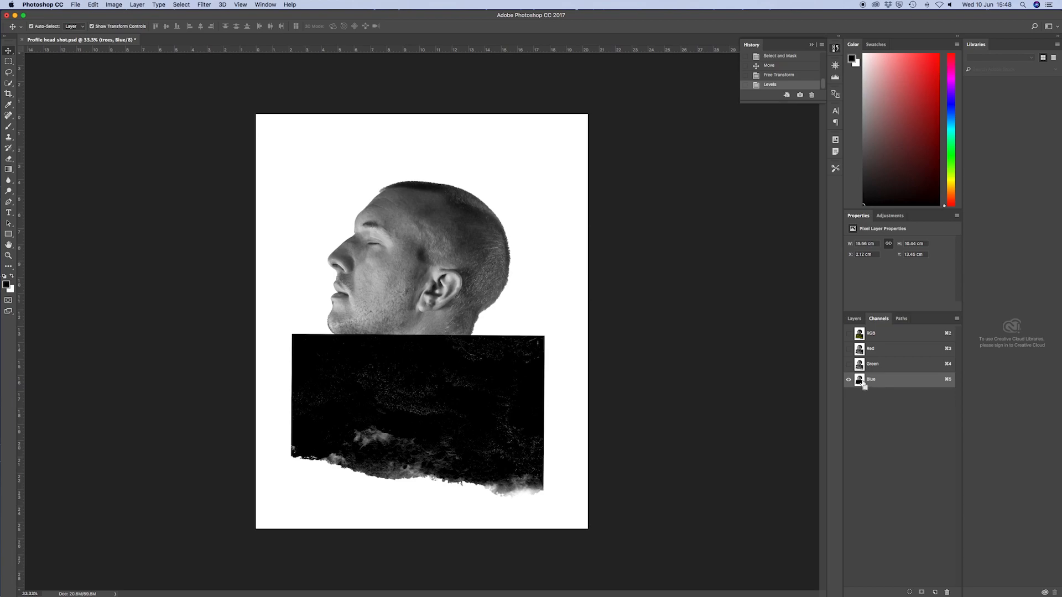
pyautogui.click(859, 380)
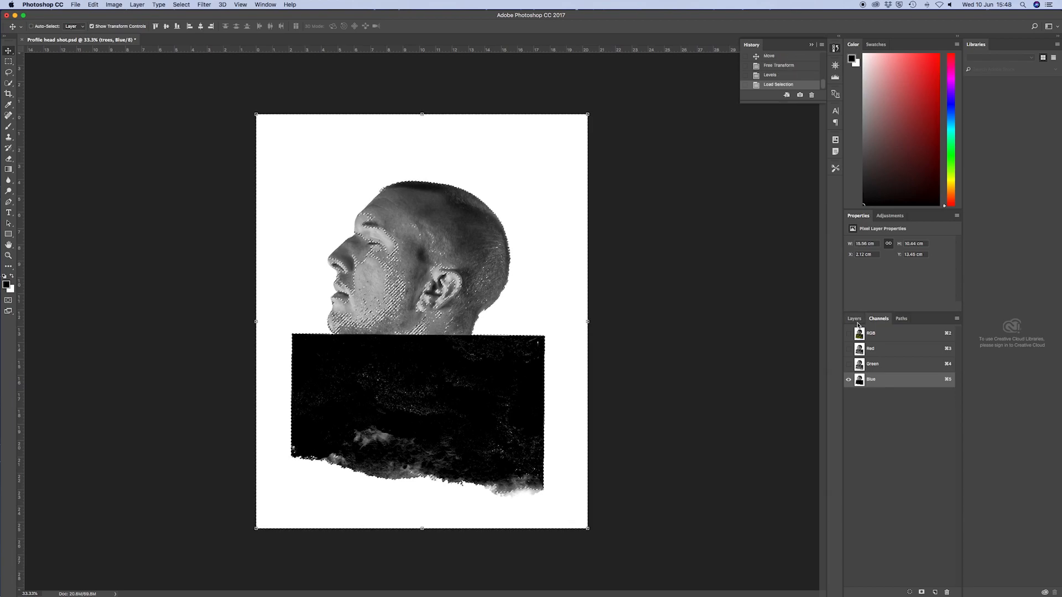
pyautogui.click(854, 319)
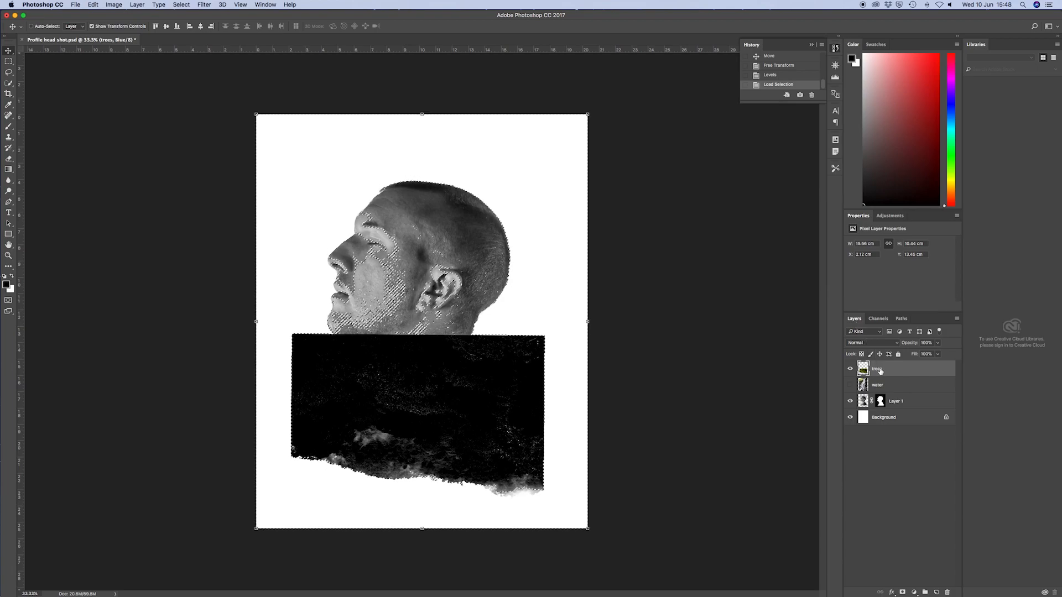
# - Add an inverted layer mask to the trees layer from the channel selection
pyautogui.click(903, 593)
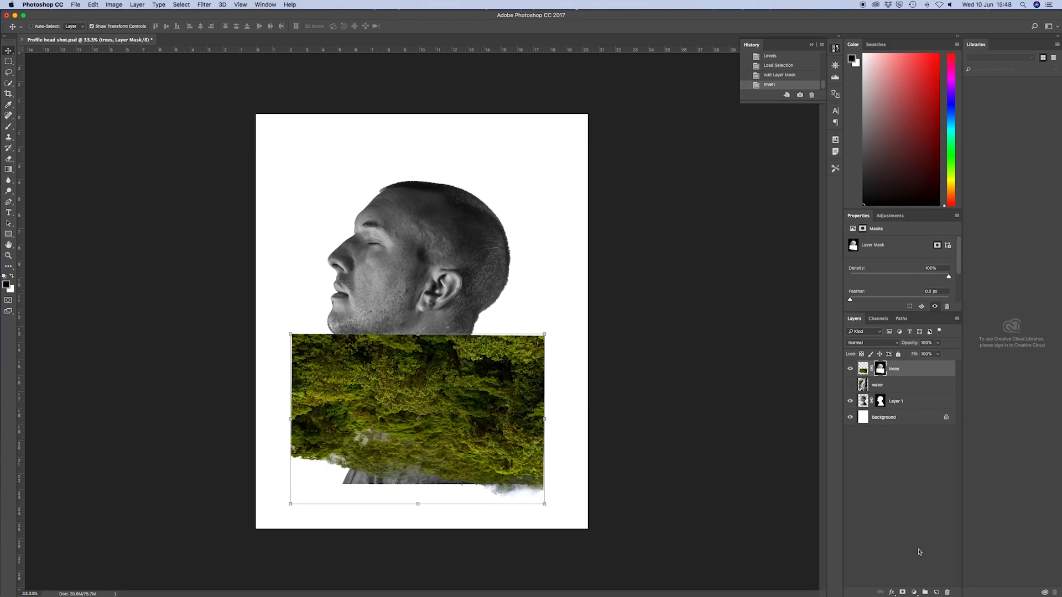
pyautogui.moveTo(893, 389)
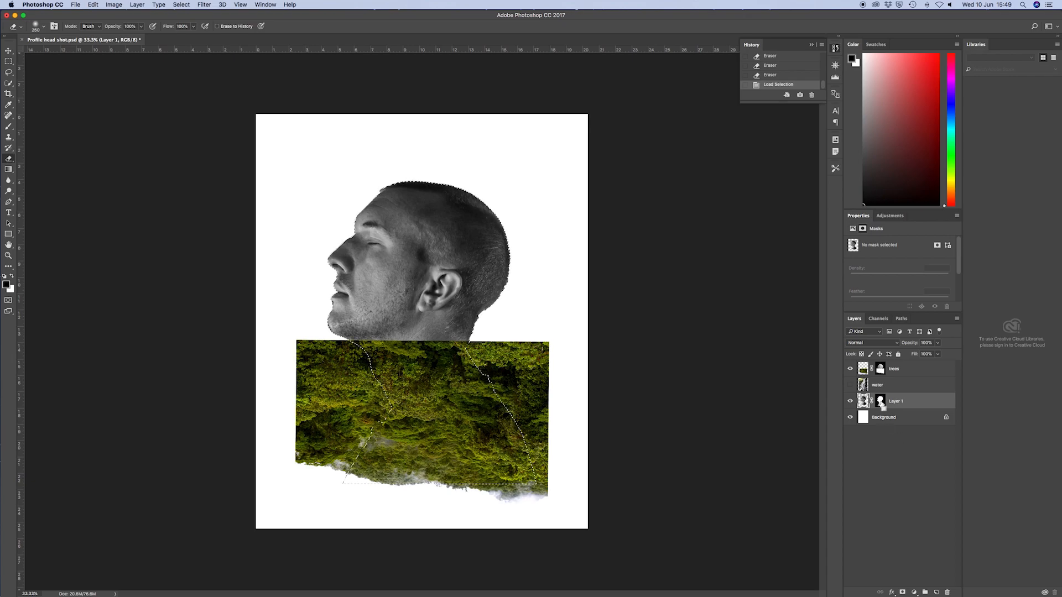
pyautogui.moveTo(880, 400)
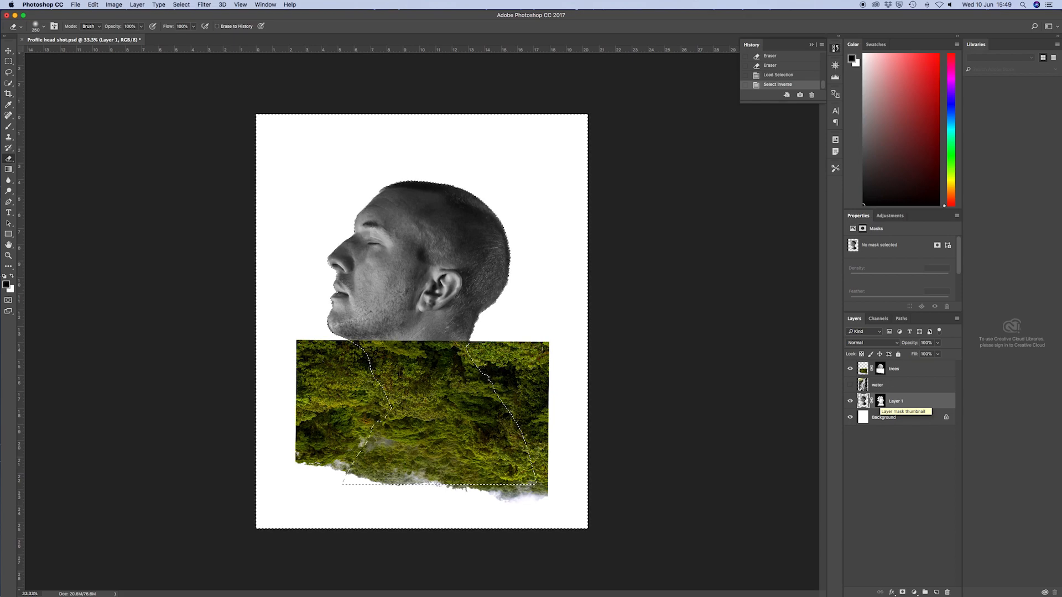
# - Erase the trees foliage outside the man's inverted silhouette selection
pyautogui.click(894, 369)
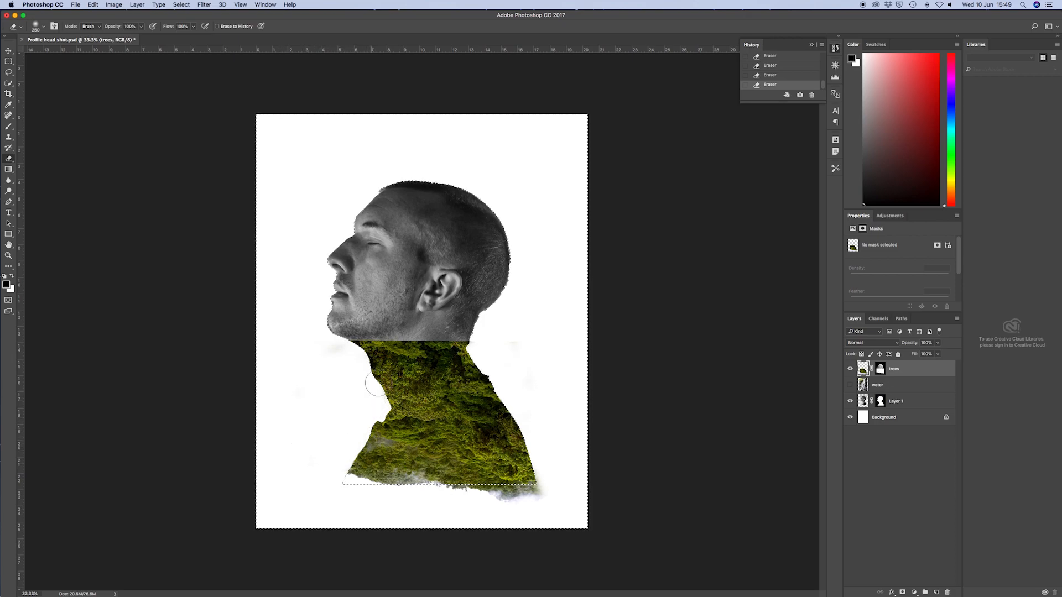
pyautogui.click(180, 5)
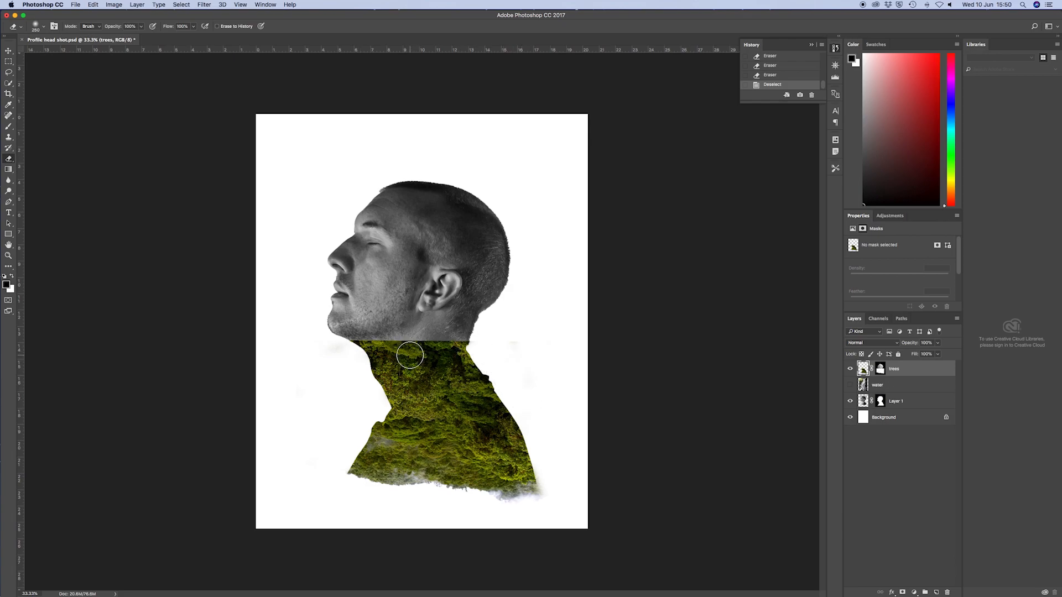
pyautogui.moveTo(536, 344)
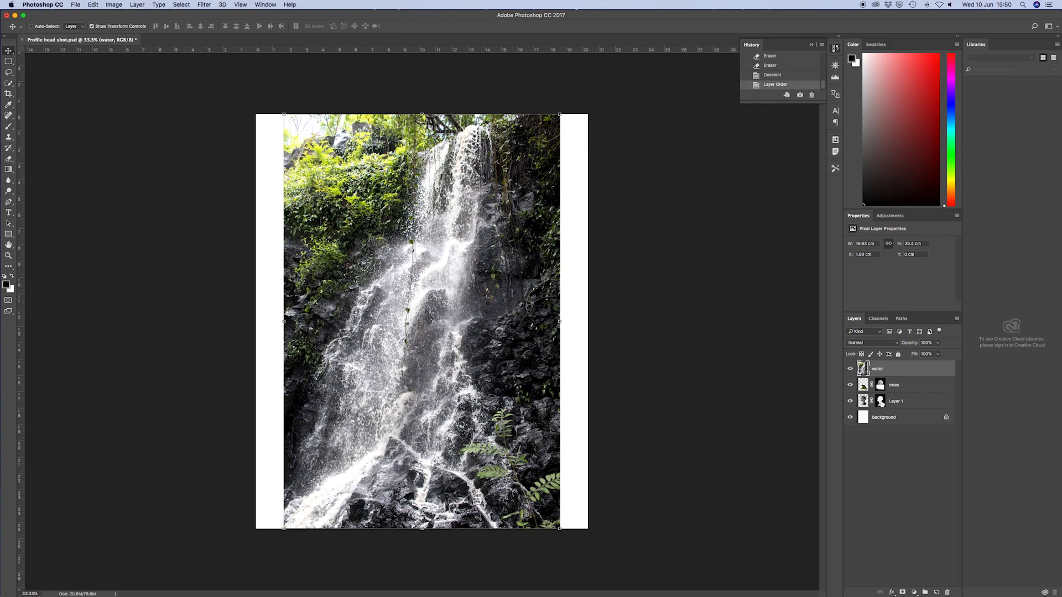
# - Load Layer 1's mask outline and add it as the waterfall layer's mask
pyautogui.click(881, 400)
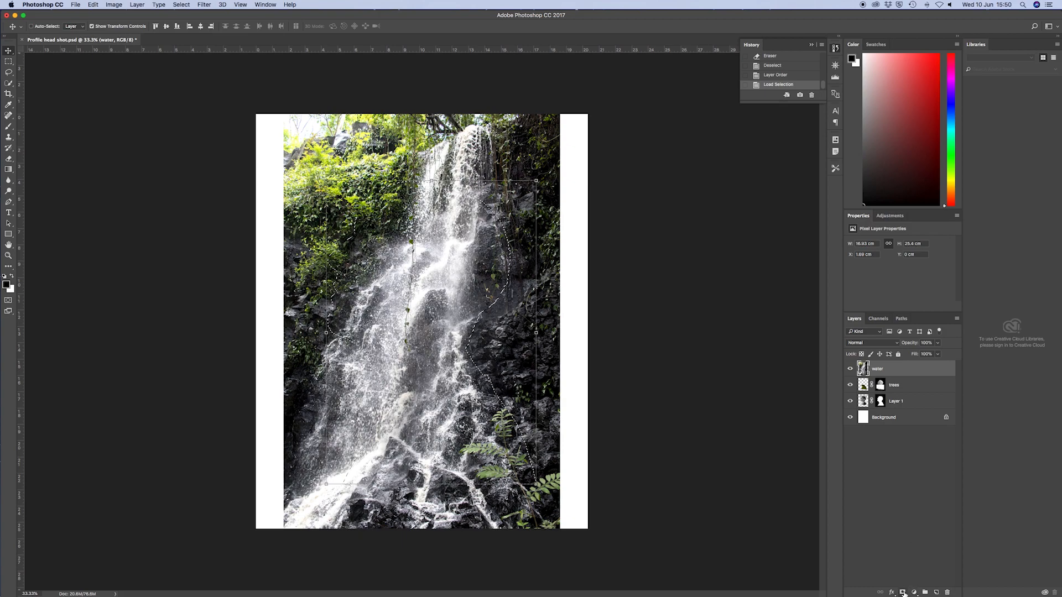
pyautogui.click(914, 592)
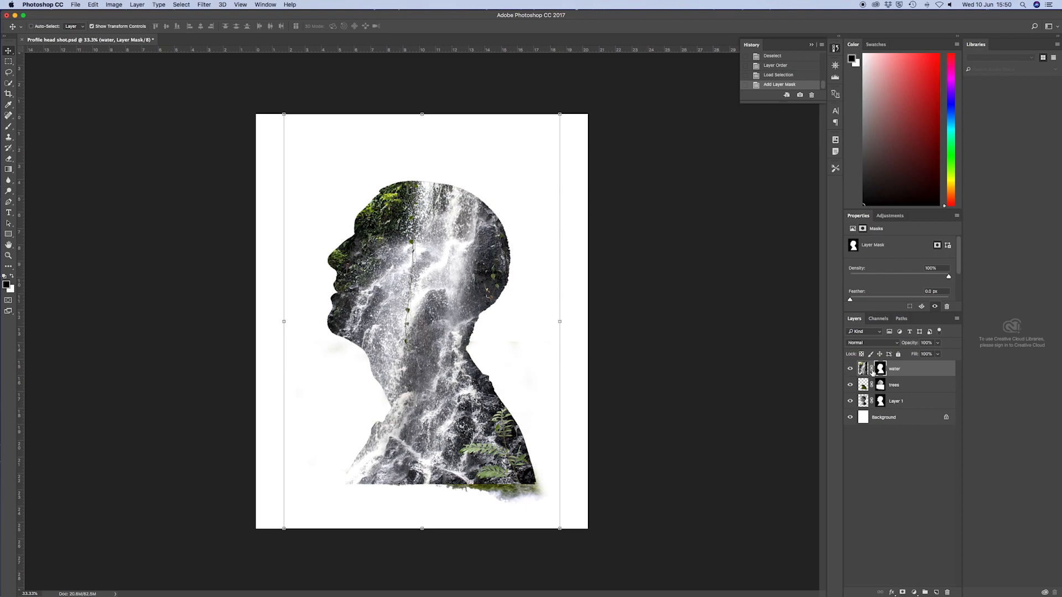
pyautogui.click(870, 368)
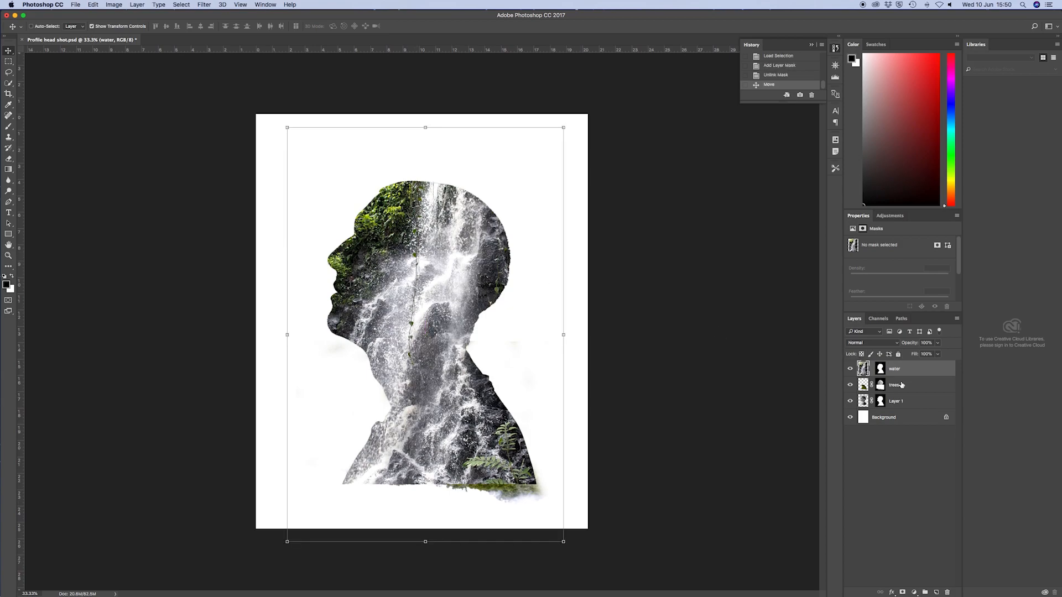
pyautogui.moveTo(880, 397)
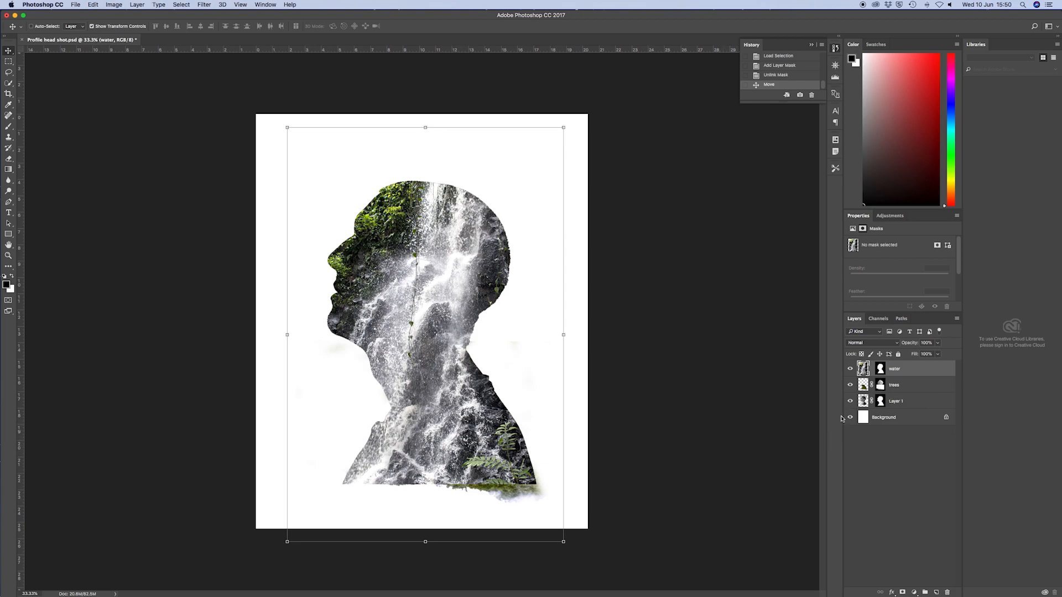
# - Duplicate Layer 1 and set the copy's blend mode to Lighten
pyautogui.rightClick(896, 401)
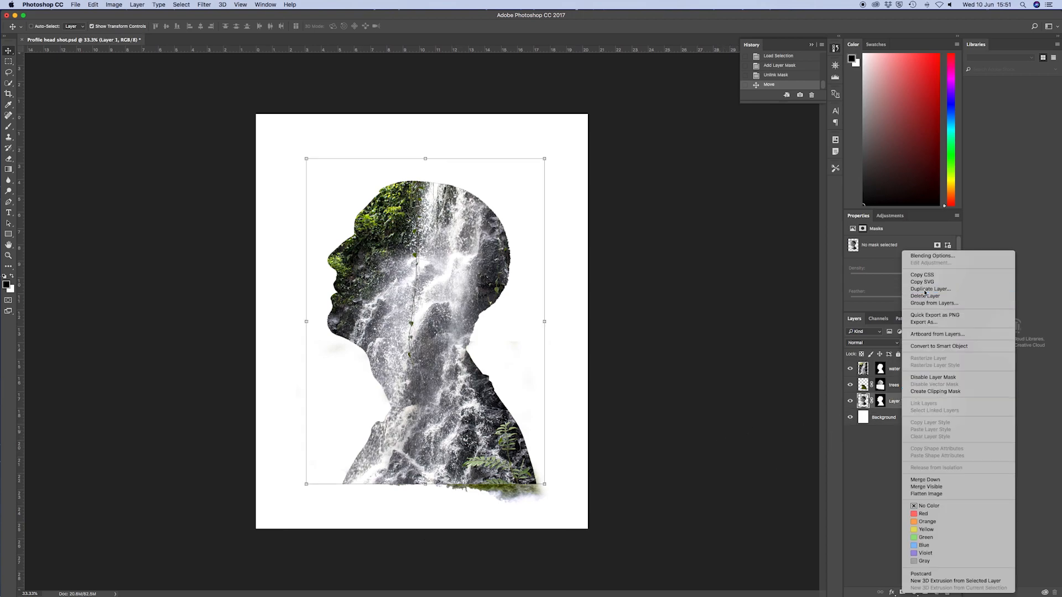
pyautogui.click(931, 289)
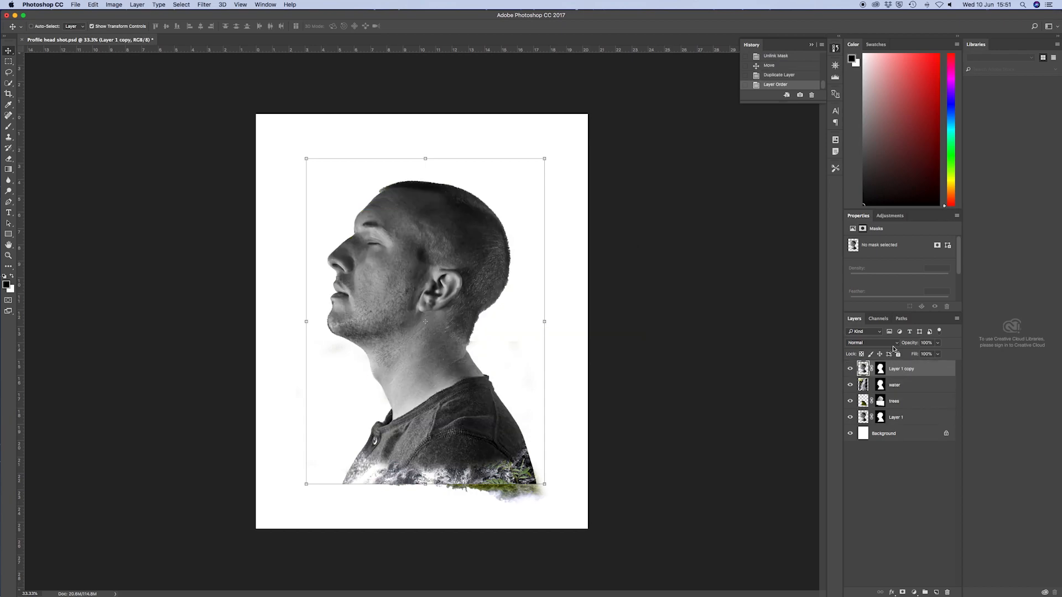
pyautogui.click(868, 342)
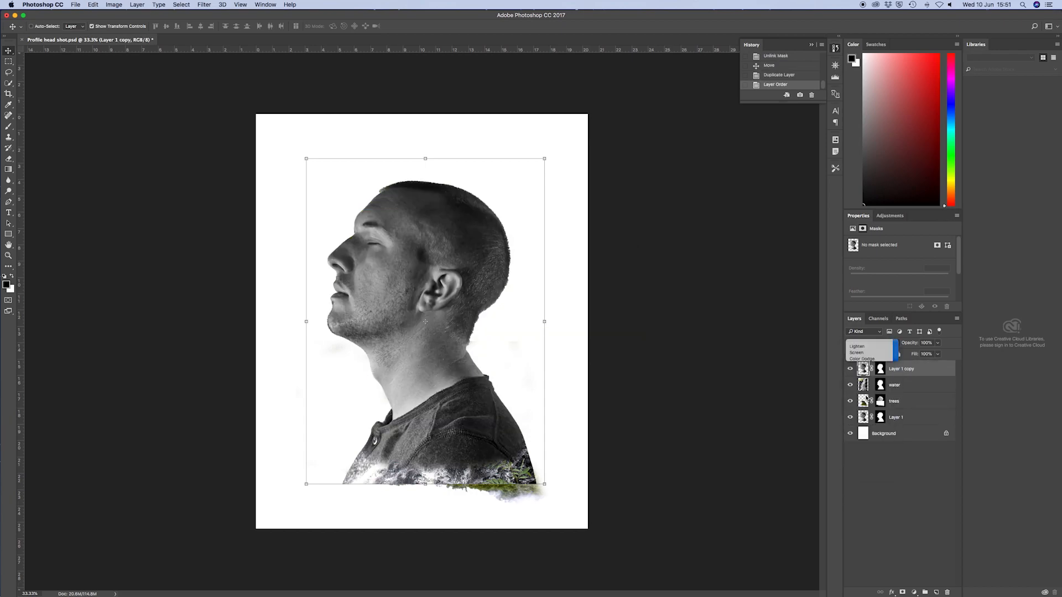
pyautogui.click(857, 346)
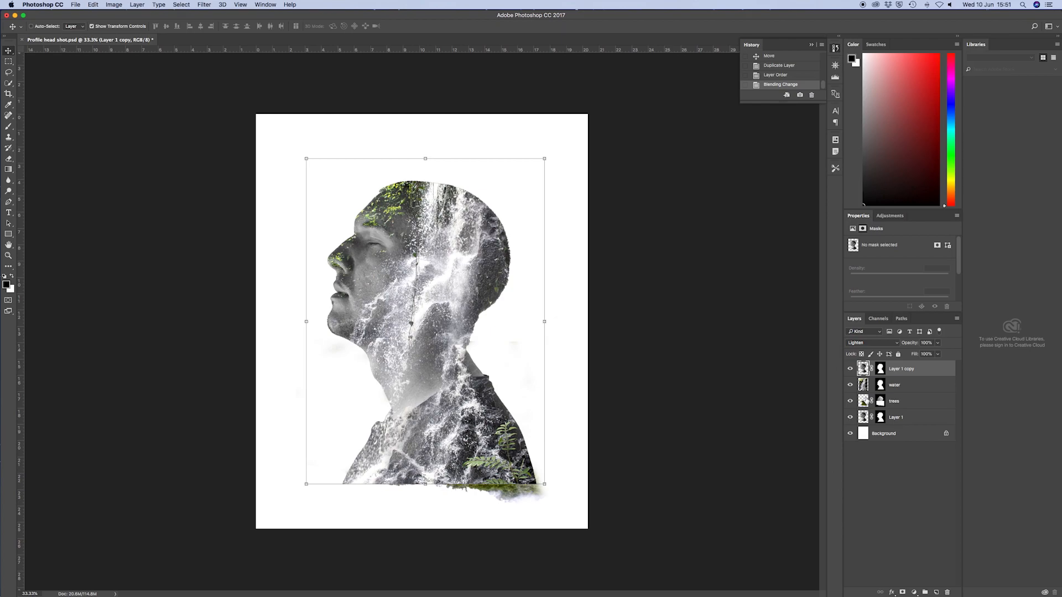
pyautogui.moveTo(499, 295)
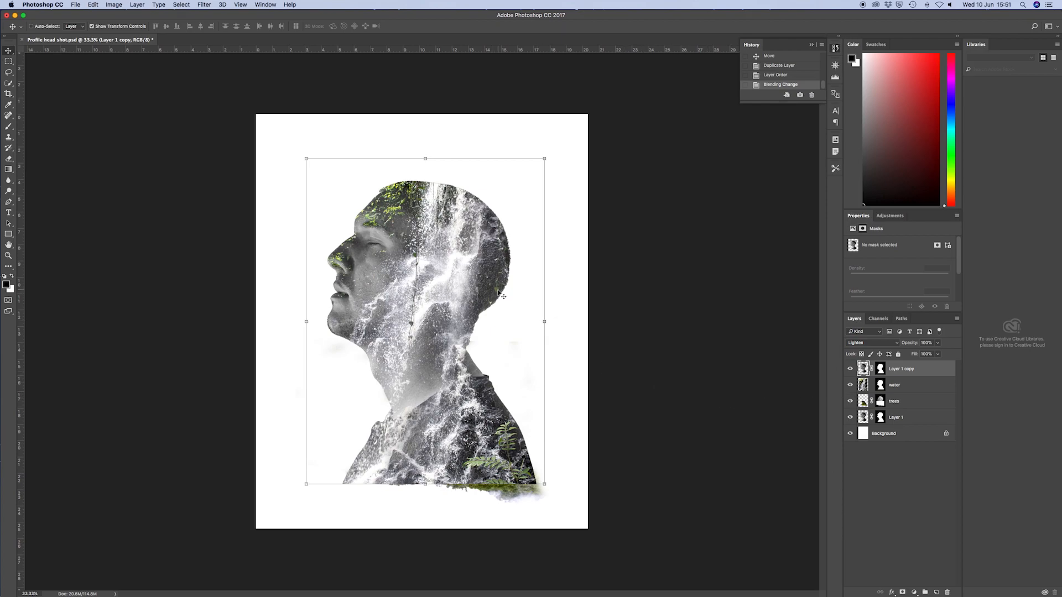
# - Scale up and move the water layer with Free Transform (Cmd+T)
pyautogui.click(901, 385)
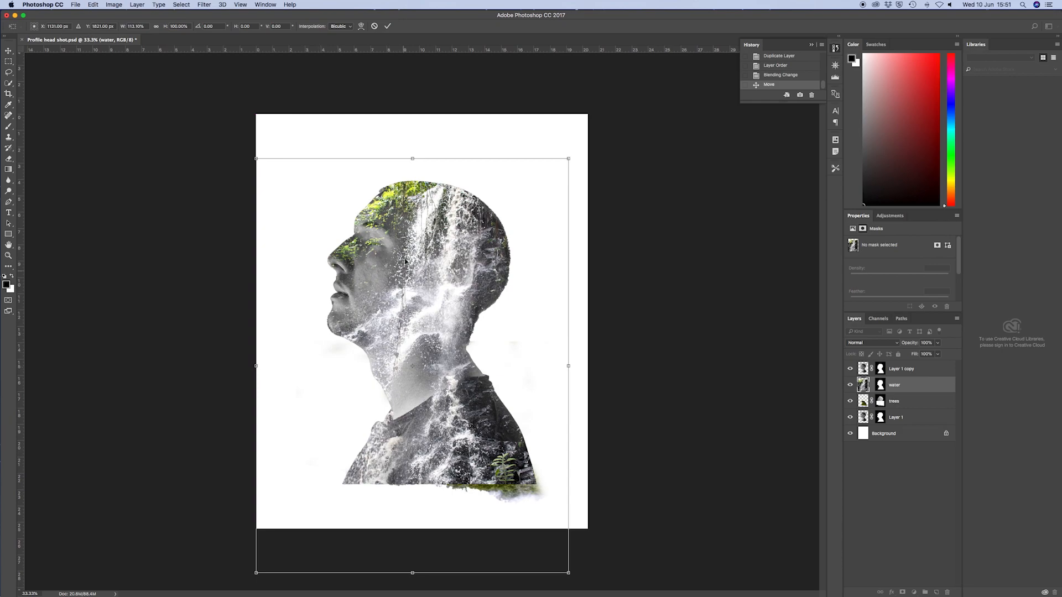
pyautogui.moveTo(374, 363)
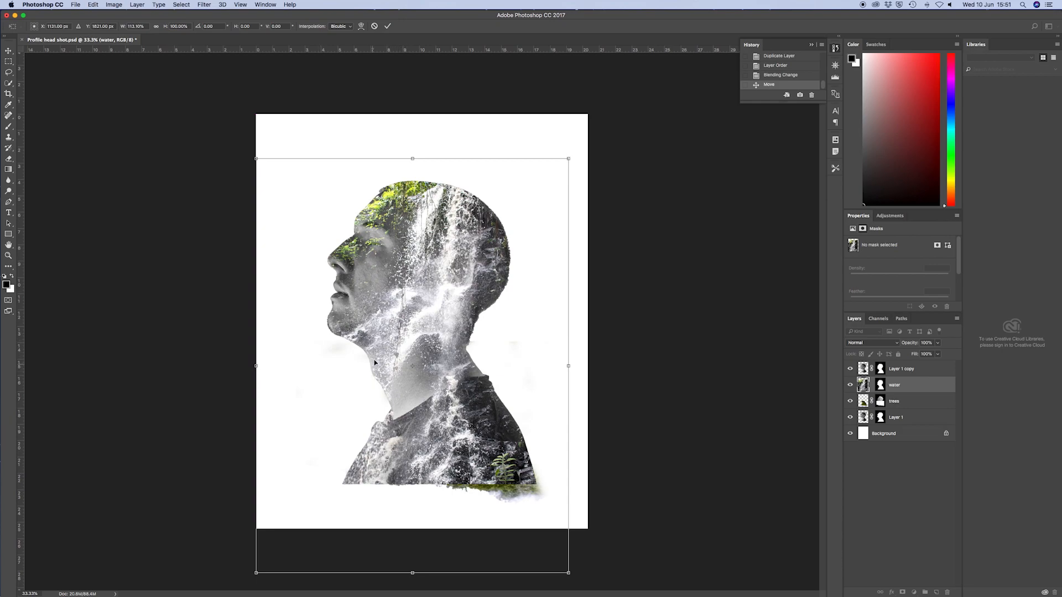
pyautogui.moveTo(790, 420)
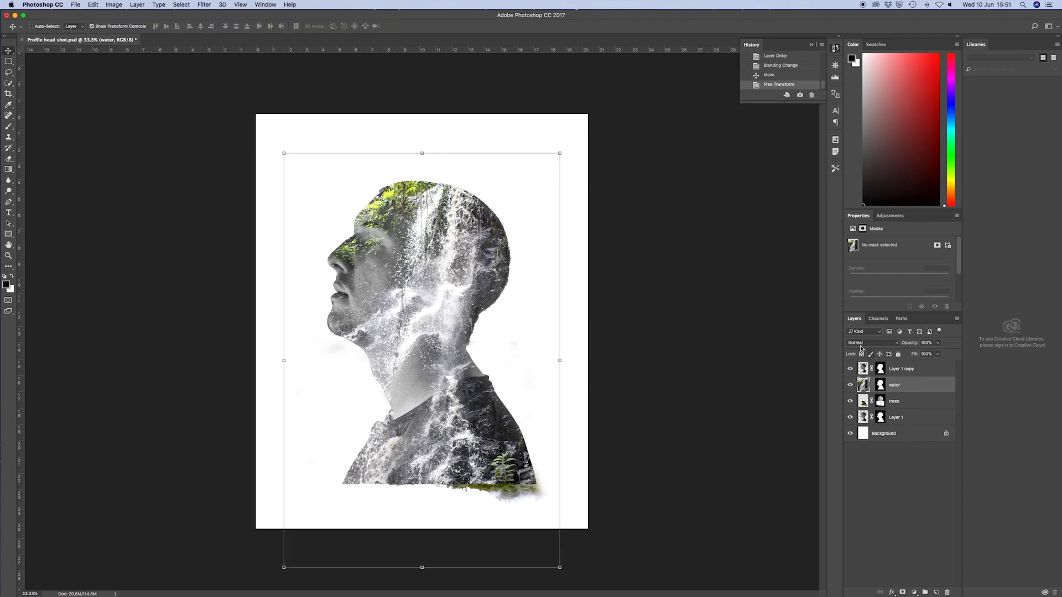
pyautogui.moveTo(95, 192)
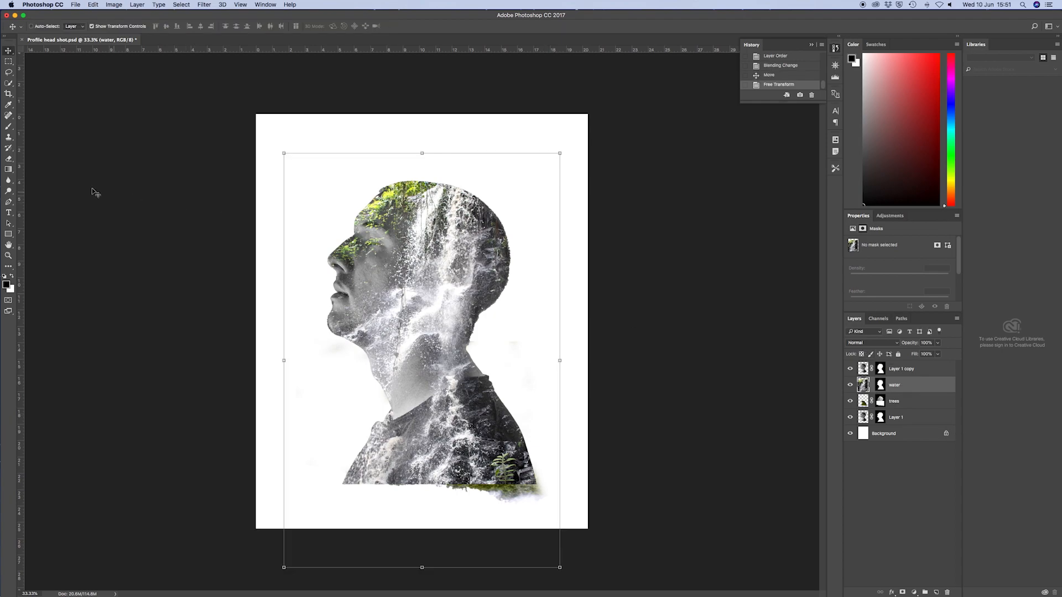
# - Soft-erase the lower areas of Layer 1 copy, trees and water layers
pyautogui.click(9, 160)
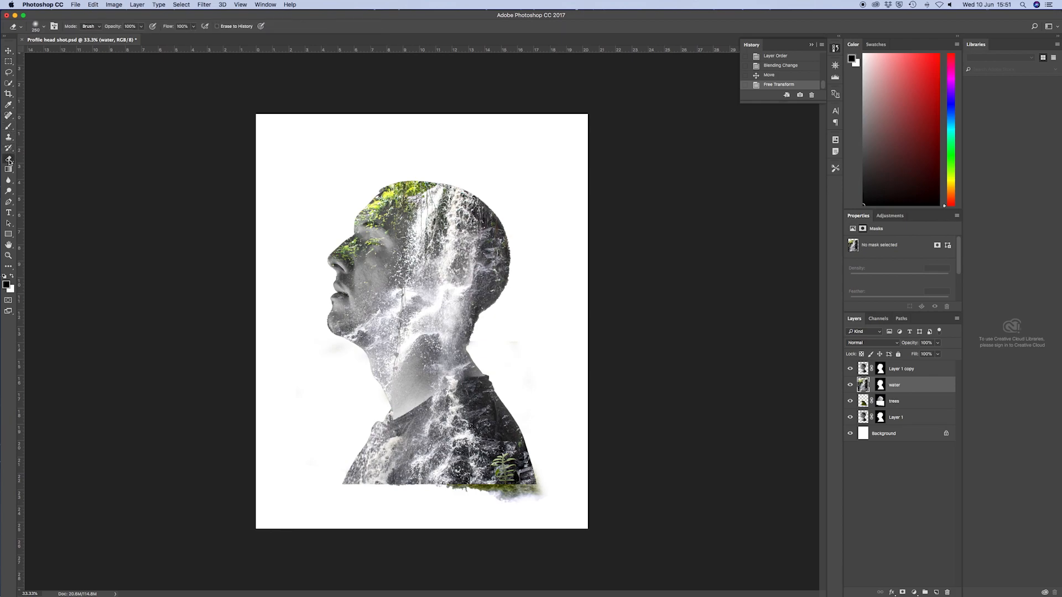
pyautogui.moveTo(195, 67)
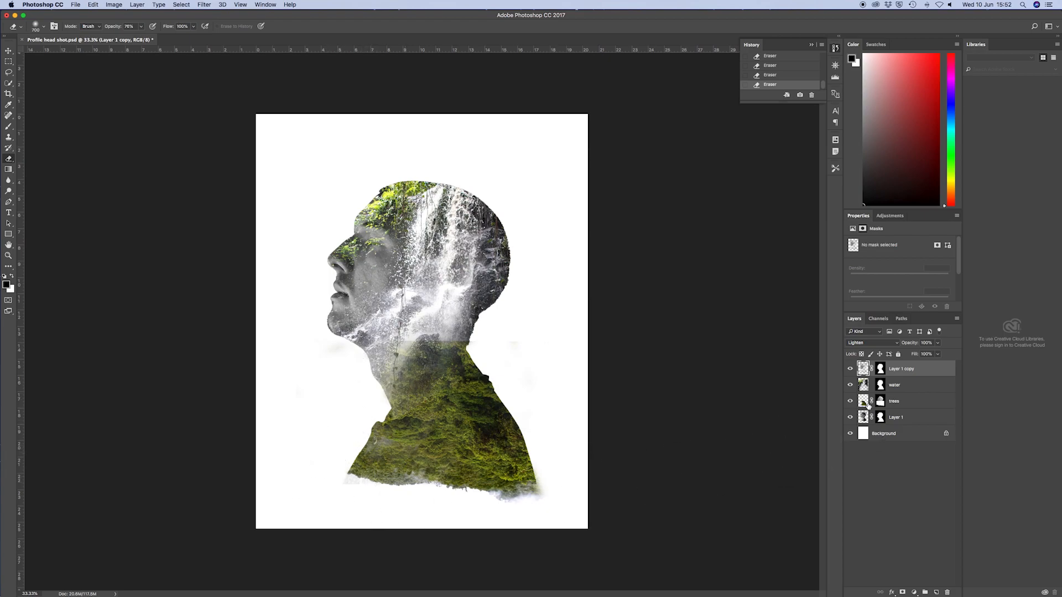
pyautogui.click(894, 401)
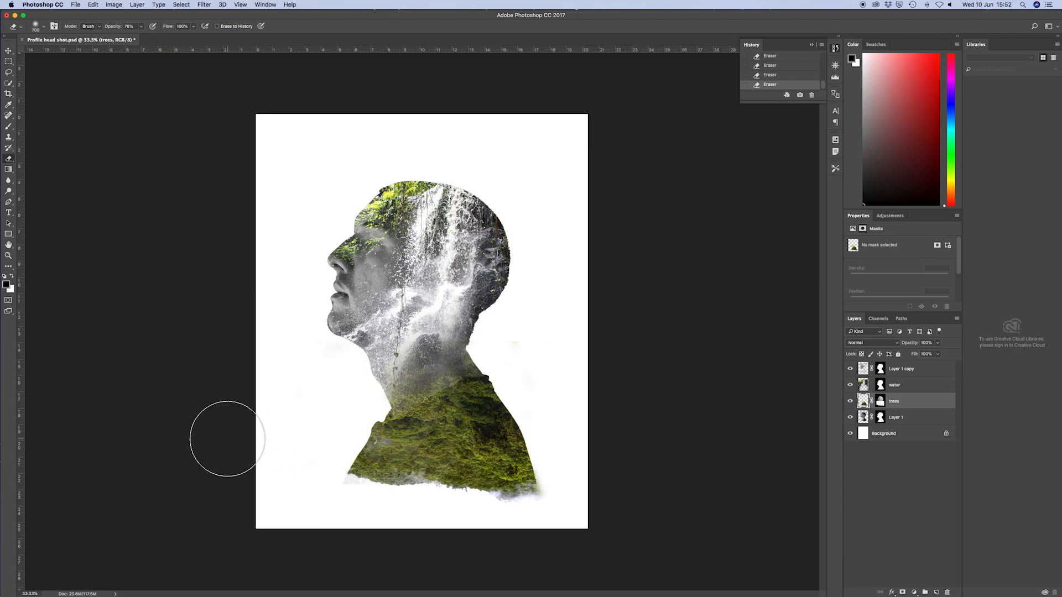
pyautogui.moveTo(579, 411)
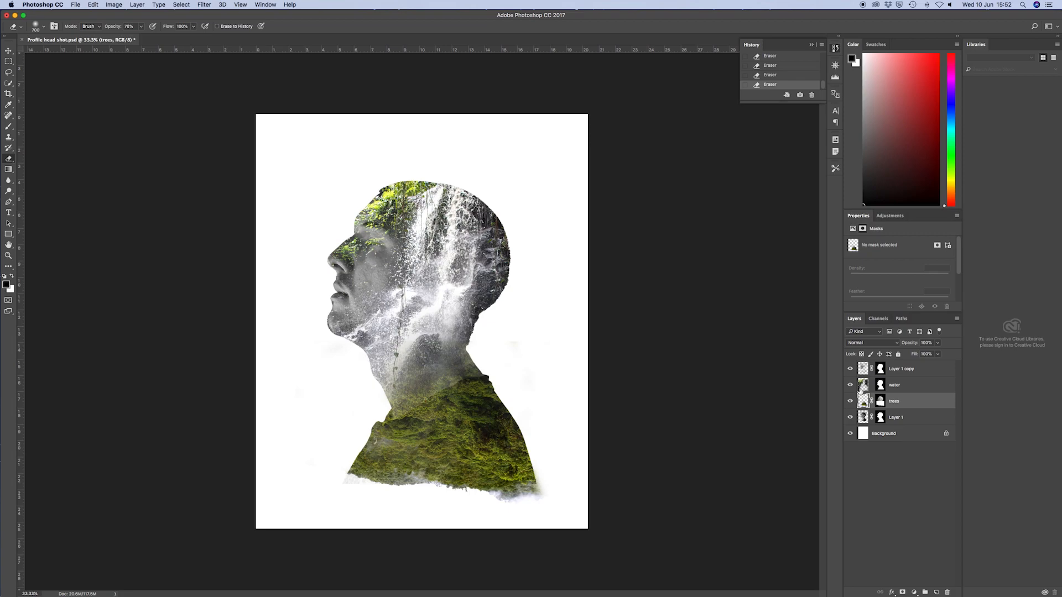
pyautogui.click(894, 385)
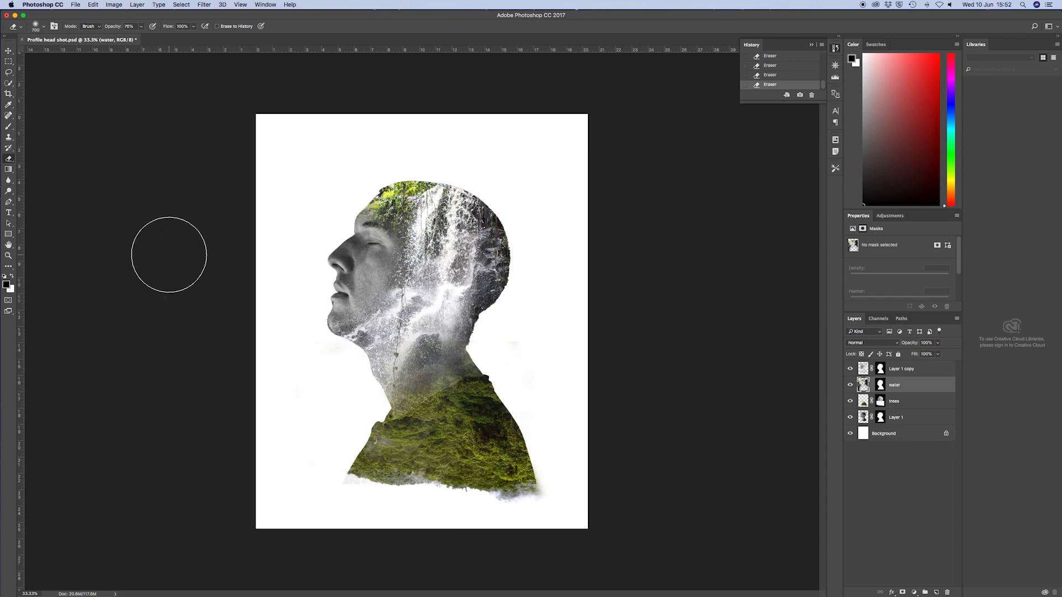
pyautogui.moveTo(342, 278)
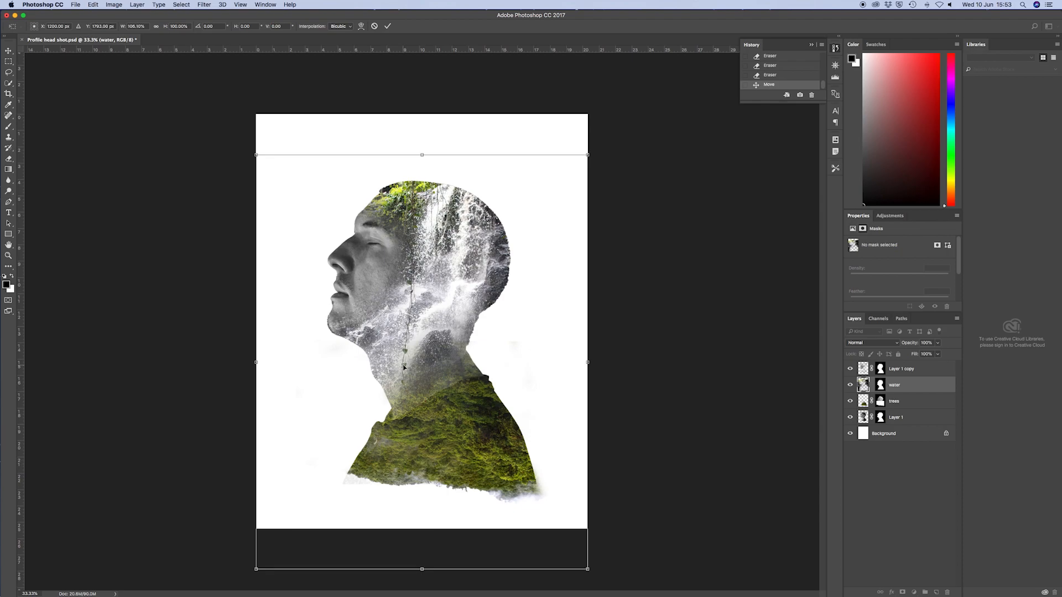
pyautogui.moveTo(791, 408)
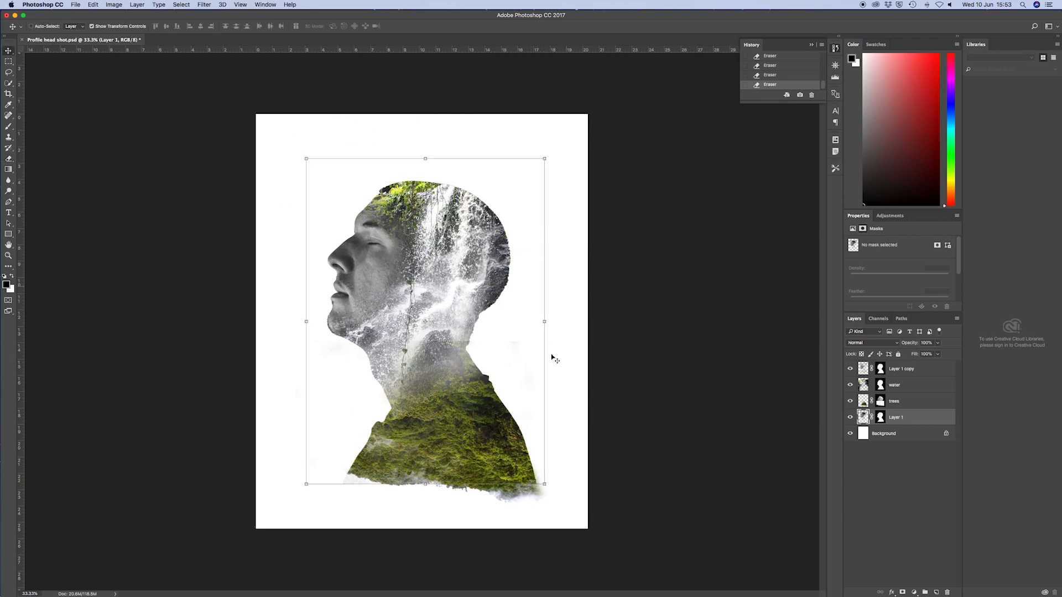
pyautogui.moveTo(959, 492)
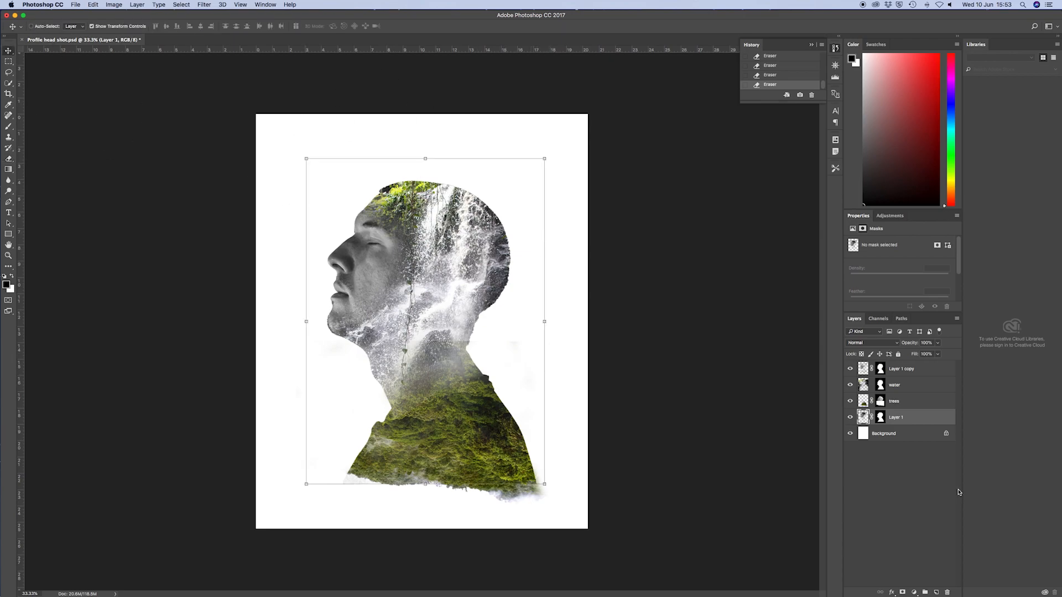
pyautogui.moveTo(915, 437)
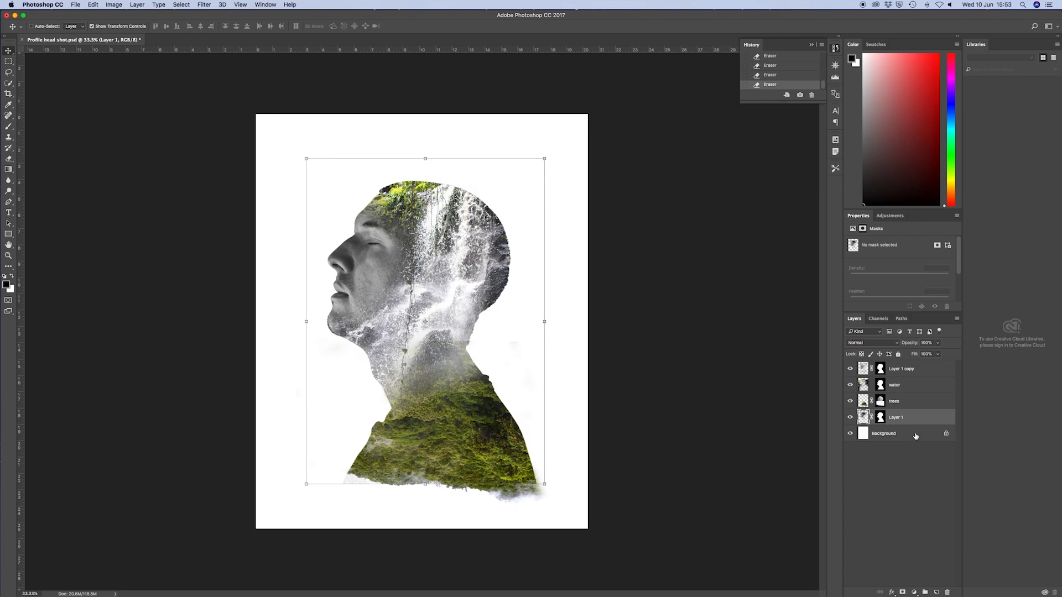
pyautogui.click(885, 434)
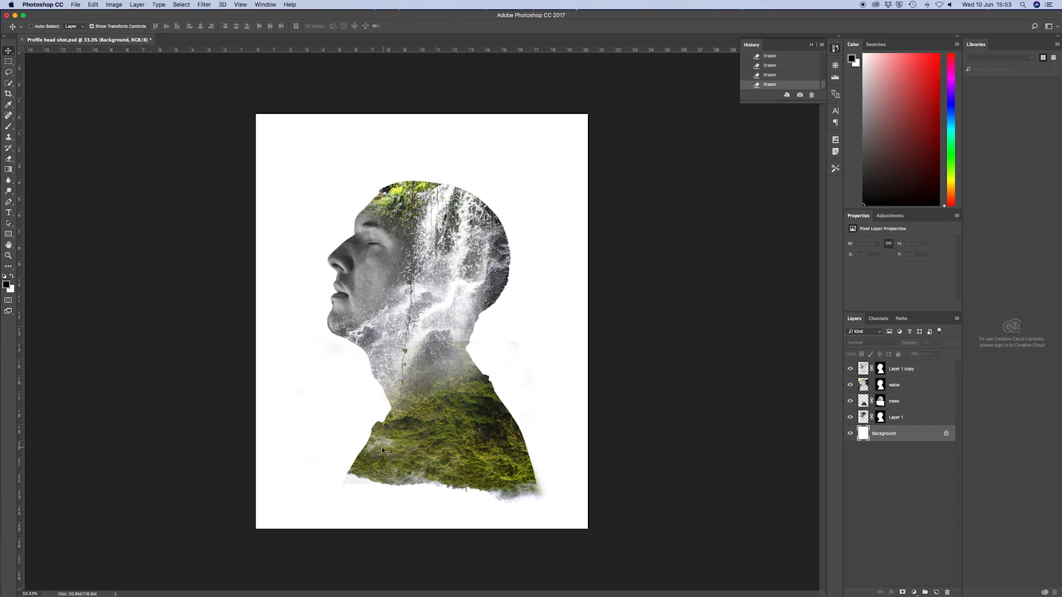
pyautogui.moveTo(912, 447)
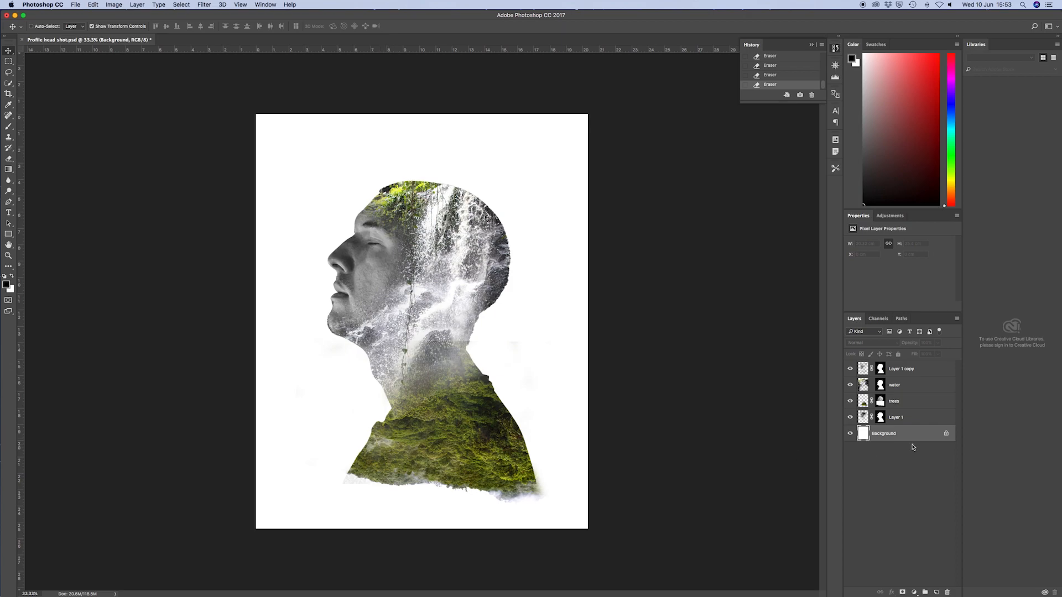
pyautogui.moveTo(897, 435)
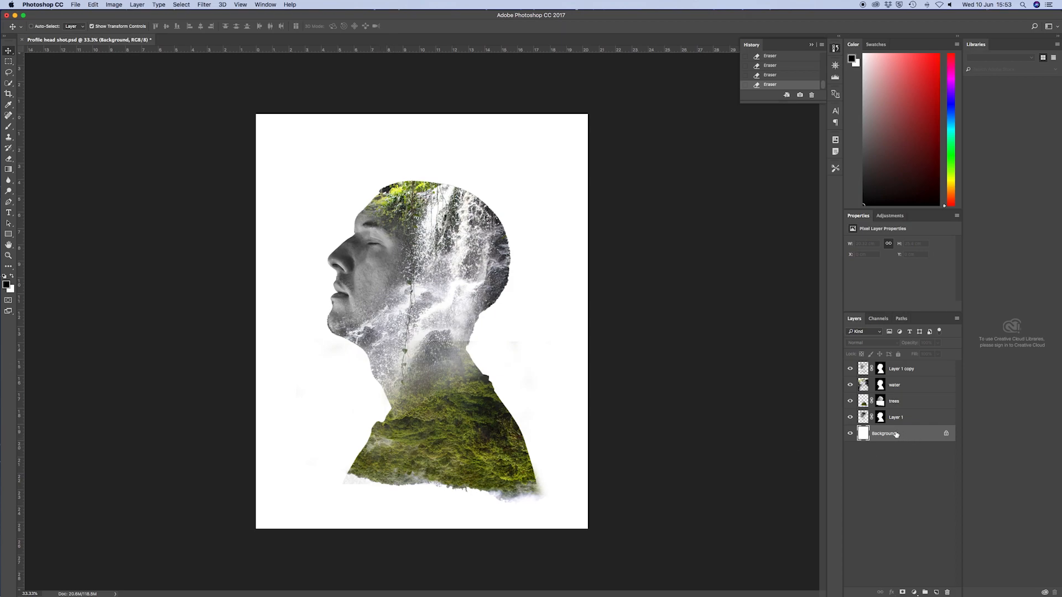
pyautogui.moveTo(901, 581)
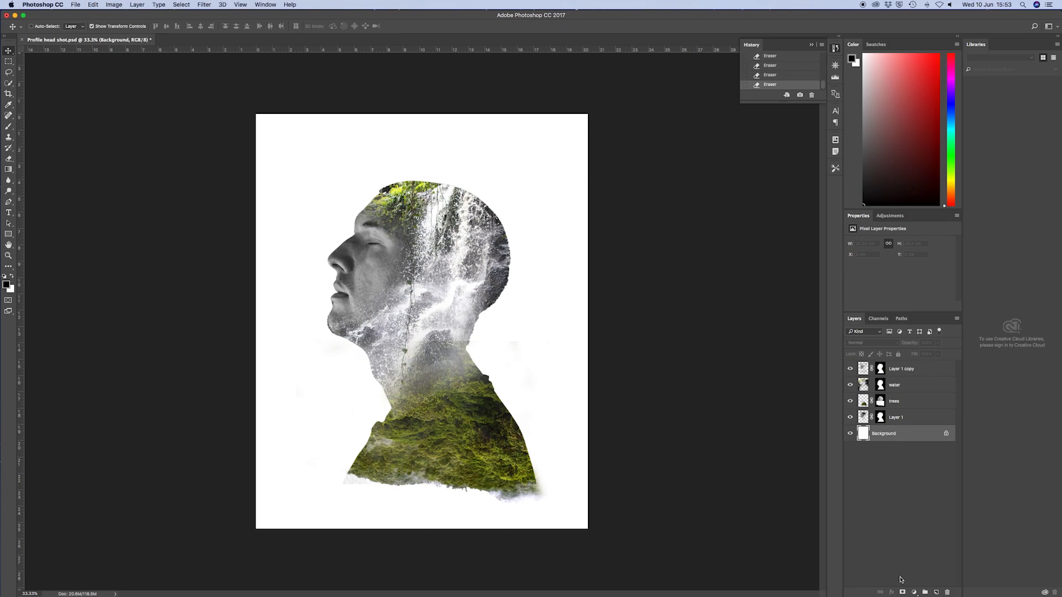
# - Add a Solid Color fill layer in pale sage green (#c1c6a2) above the Background
pyautogui.click(913, 591)
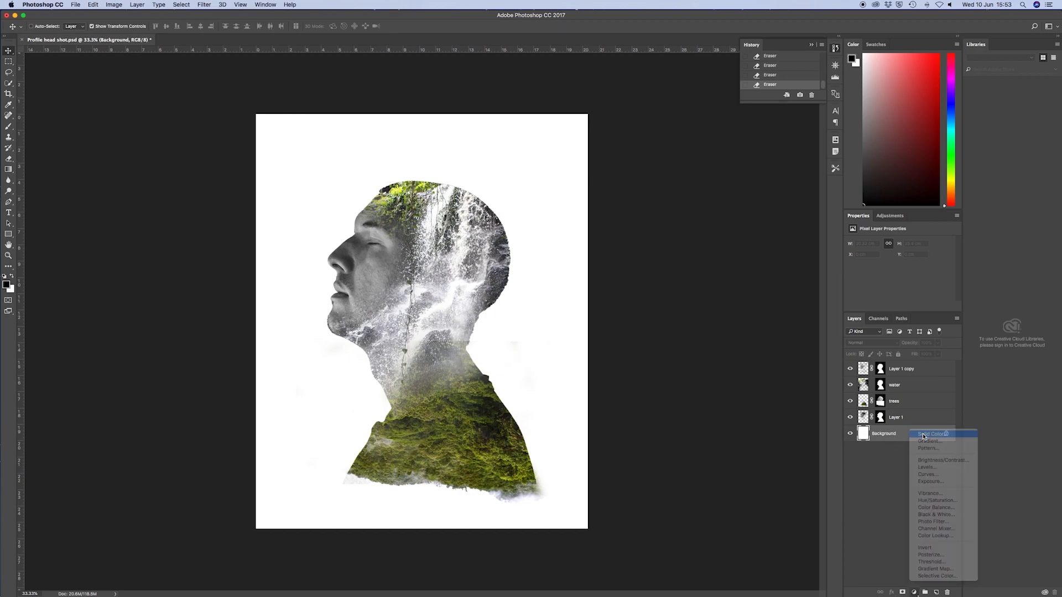
pyautogui.click(932, 433)
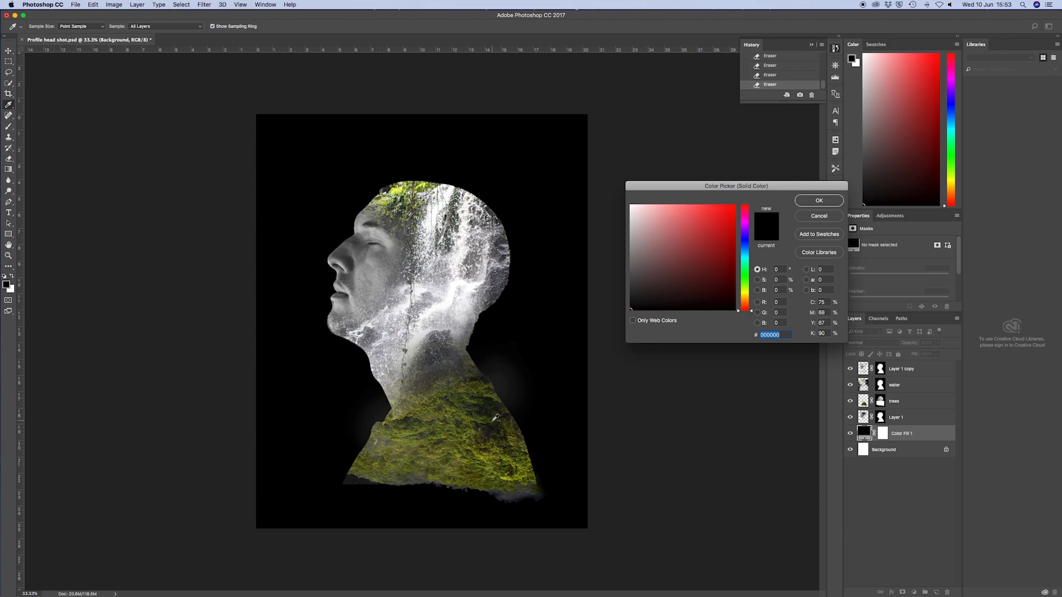
pyautogui.click(715, 268)
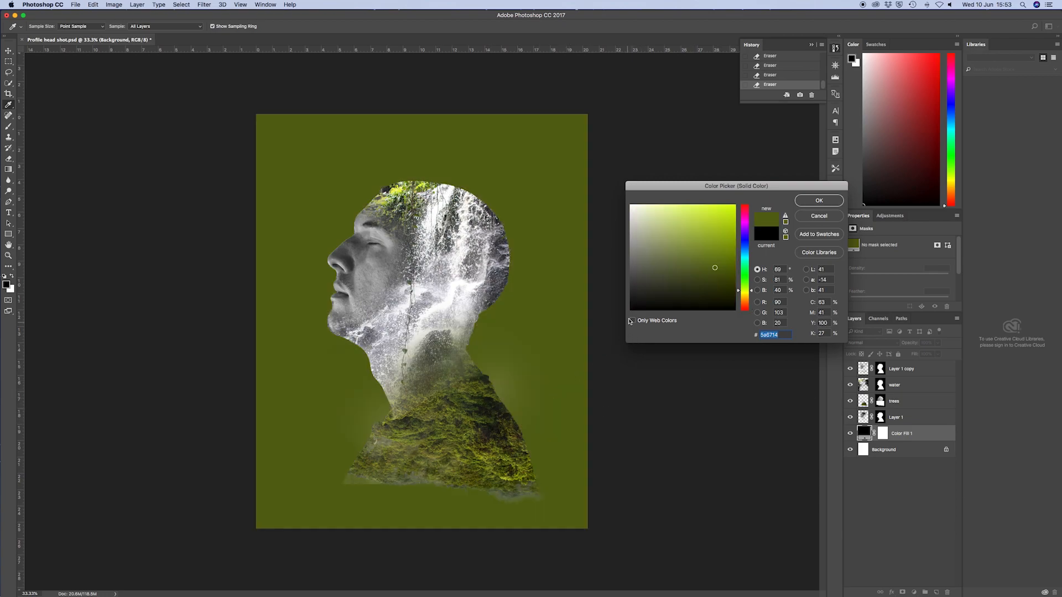
pyautogui.click(649, 228)
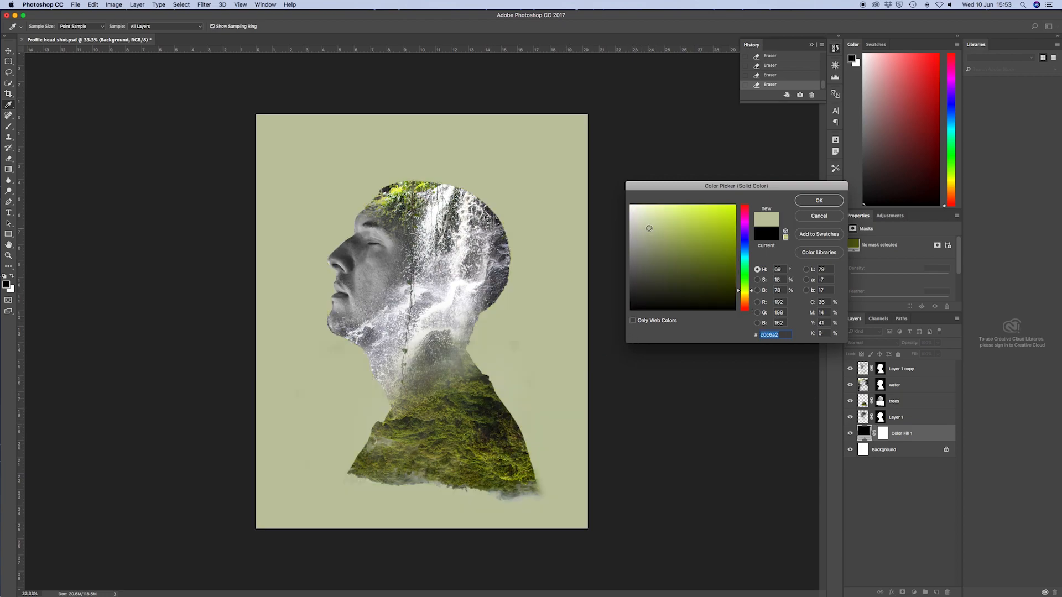
pyautogui.click(706, 259)
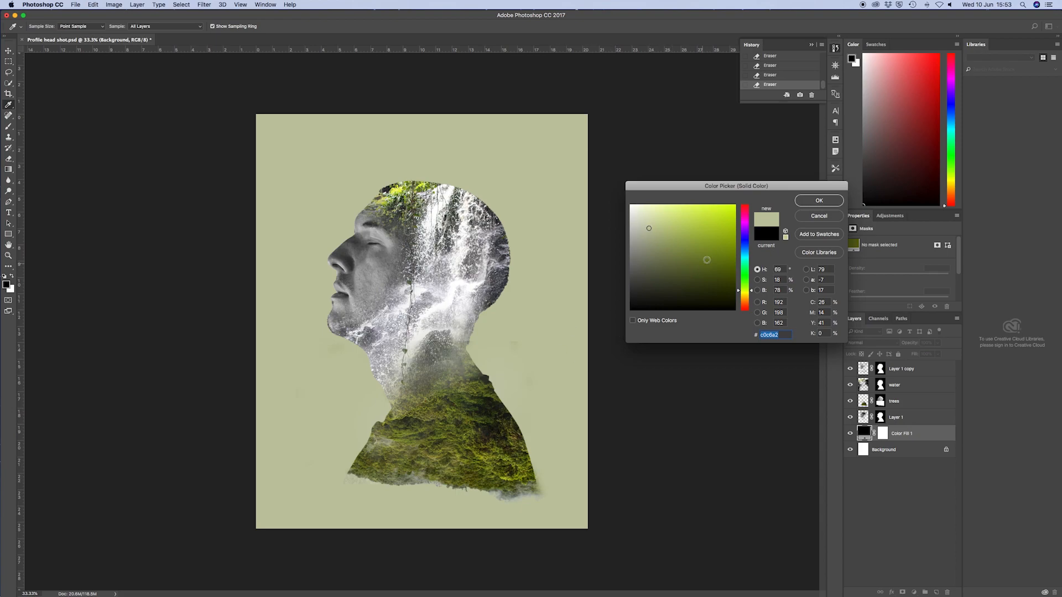
pyautogui.click(818, 200)
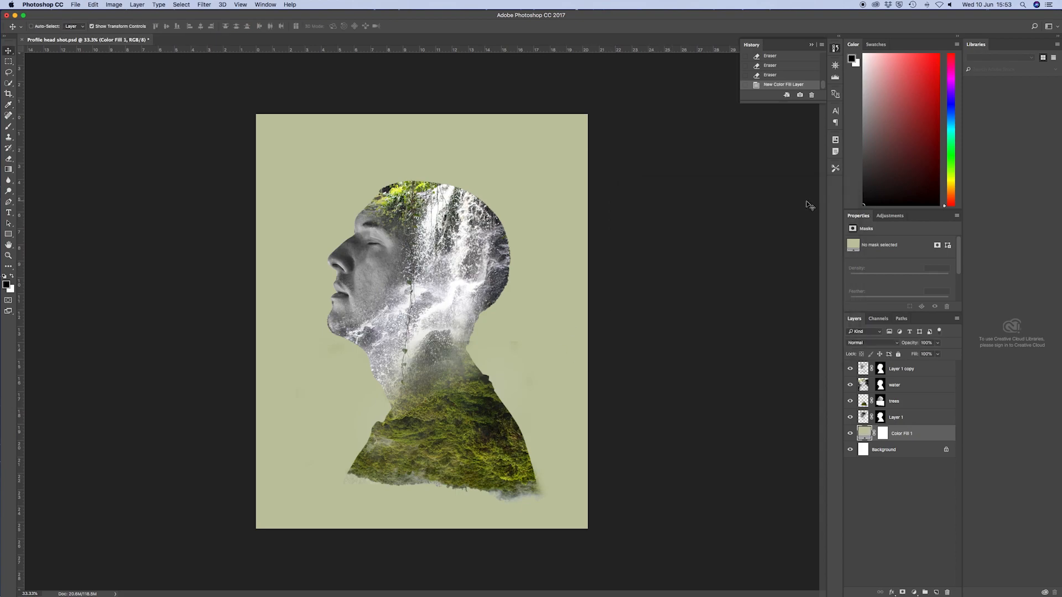